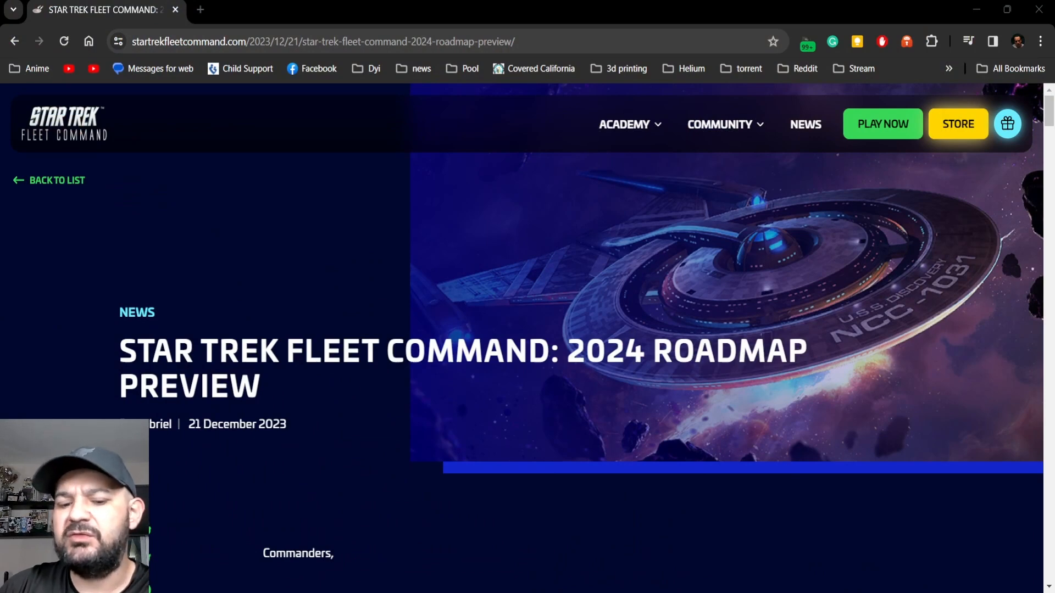
pyautogui.moveTo(519, 521)
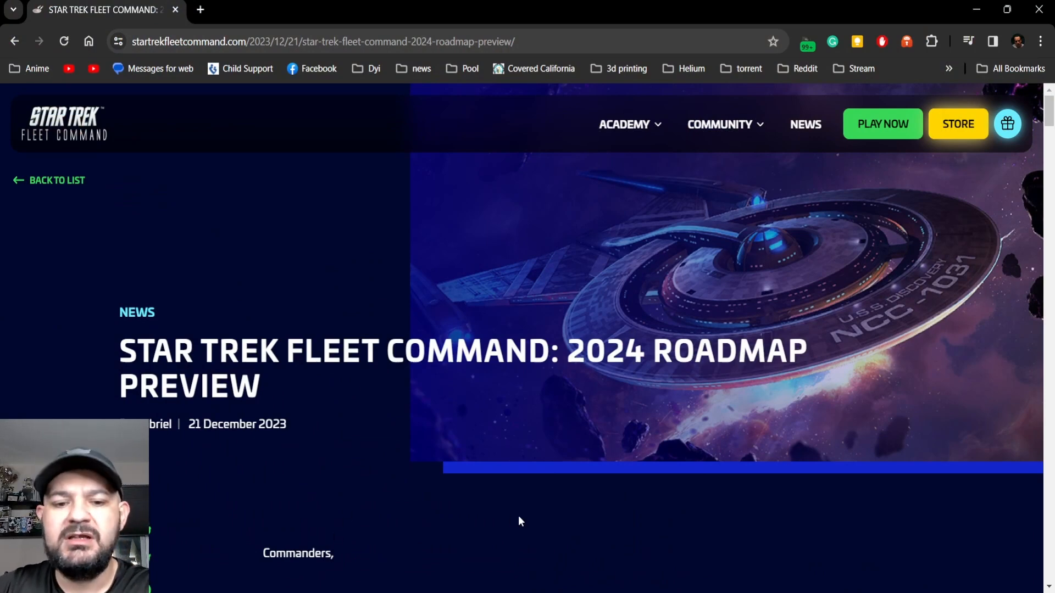
pyautogui.moveTo(522, 506)
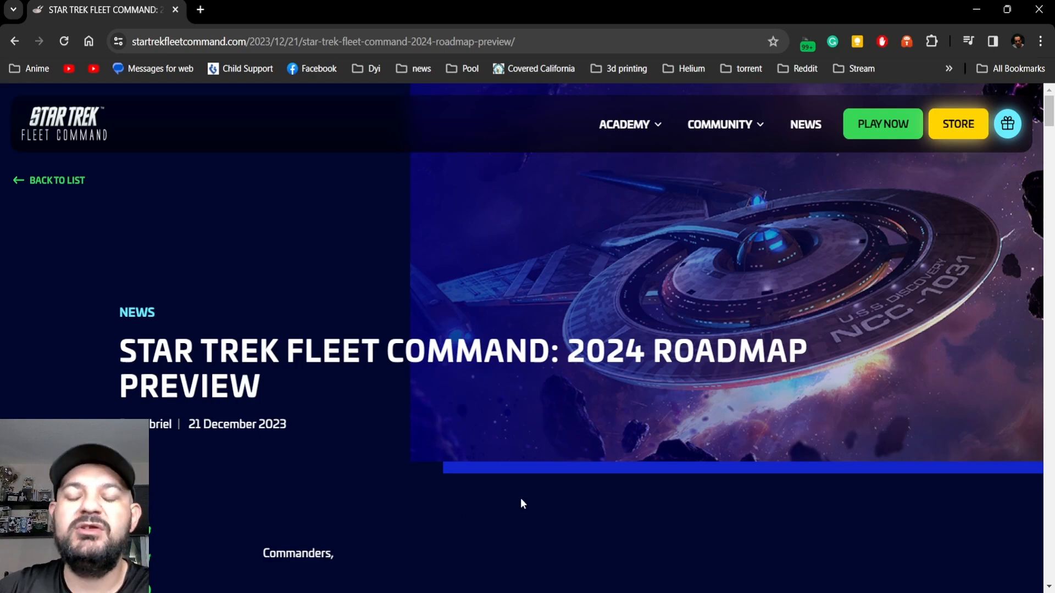
pyautogui.scroll(-3)
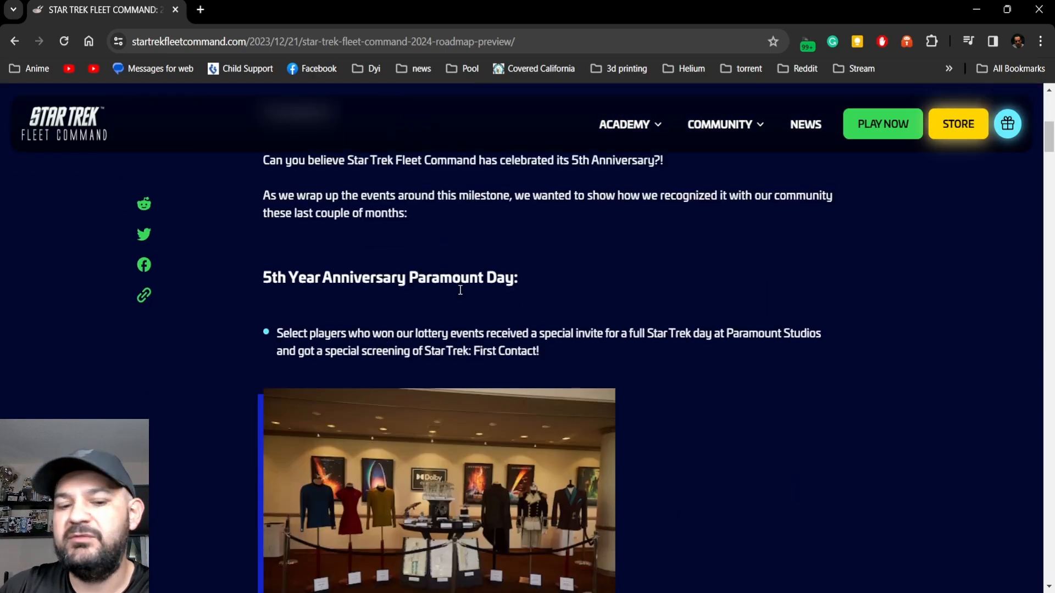
pyautogui.scroll(-3)
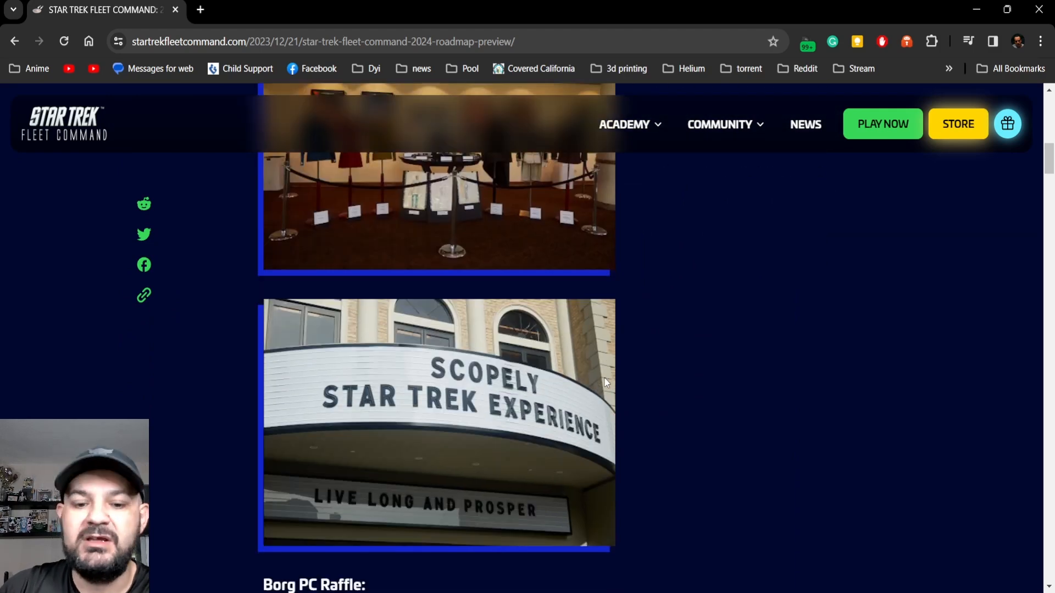
pyautogui.moveTo(509, 411)
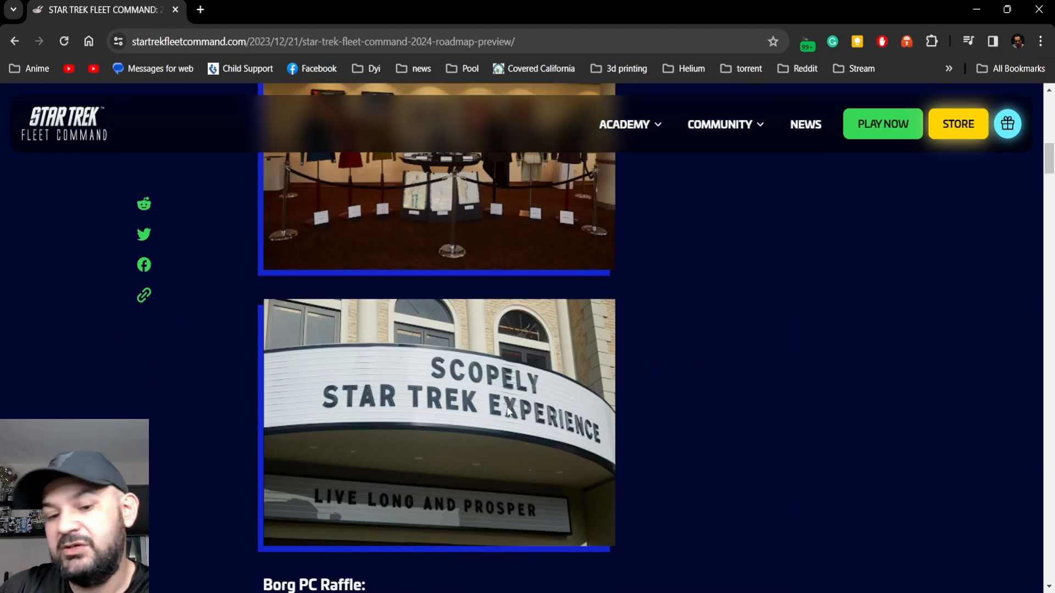
pyautogui.scroll(-3)
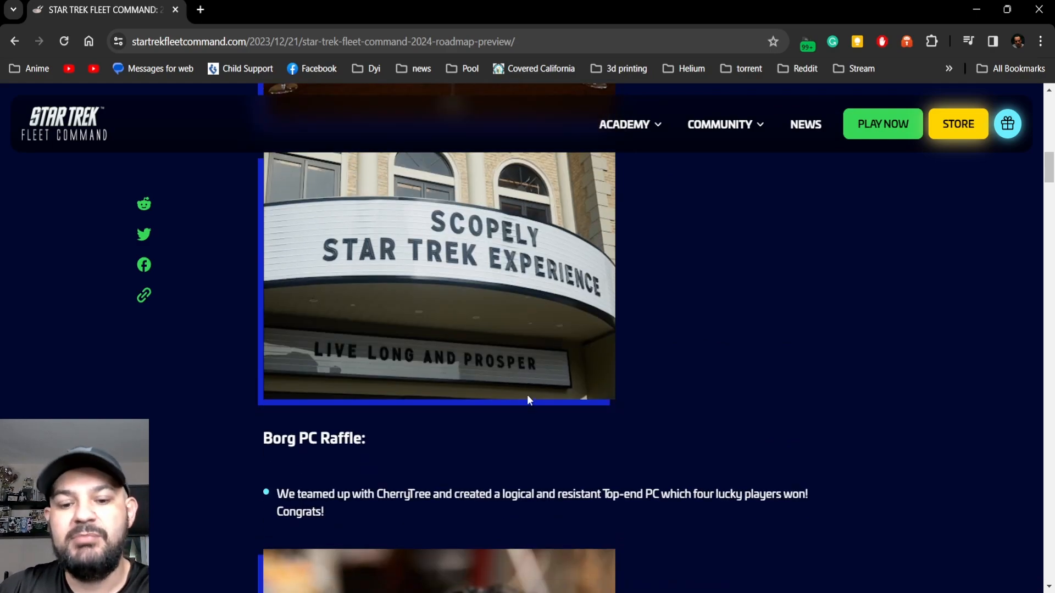
pyautogui.scroll(-3)
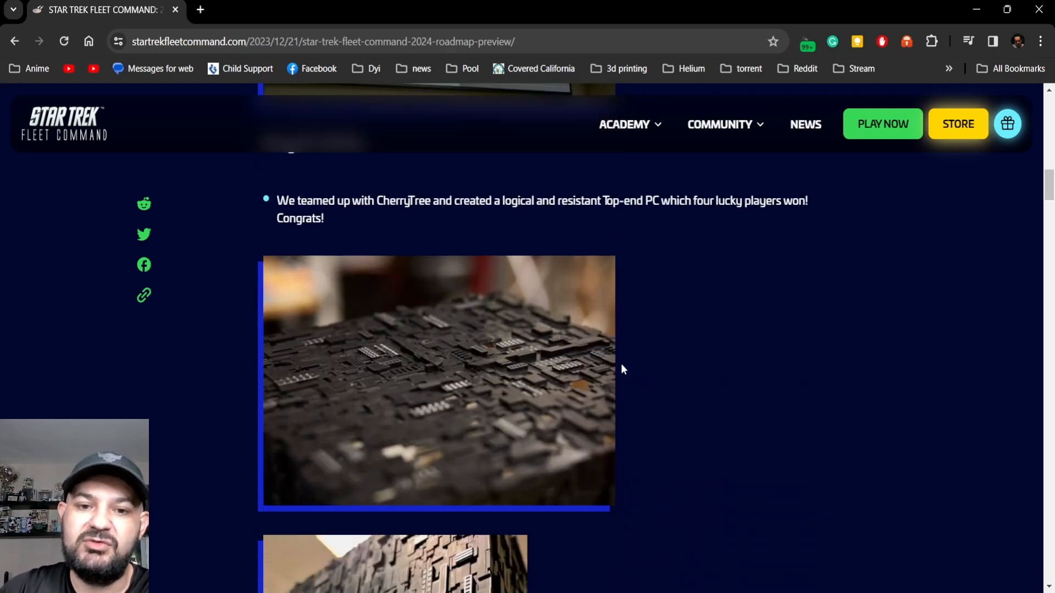
pyautogui.scroll(-3)
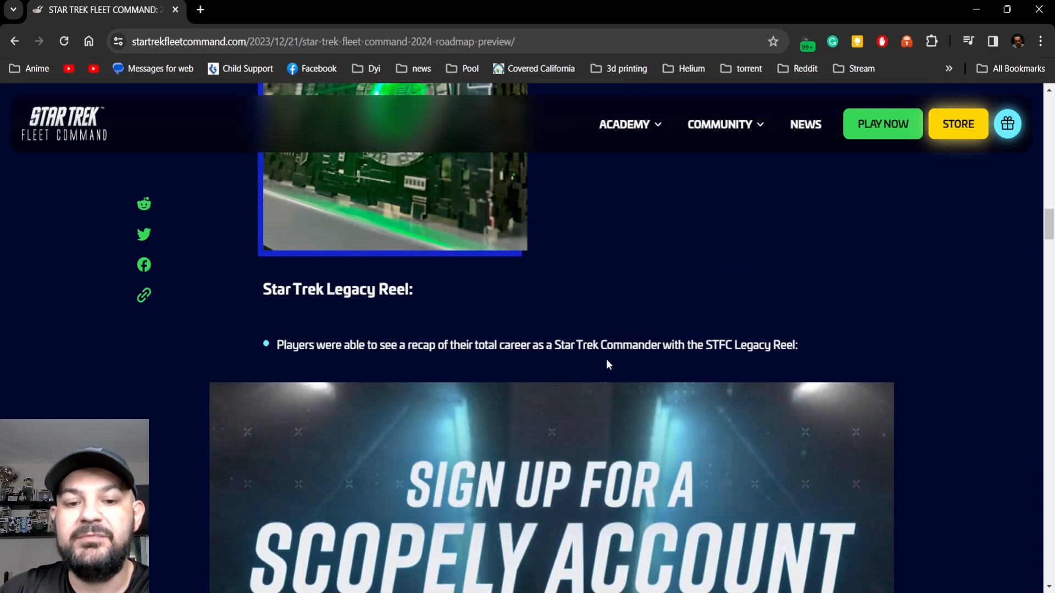
pyautogui.scroll(-3)
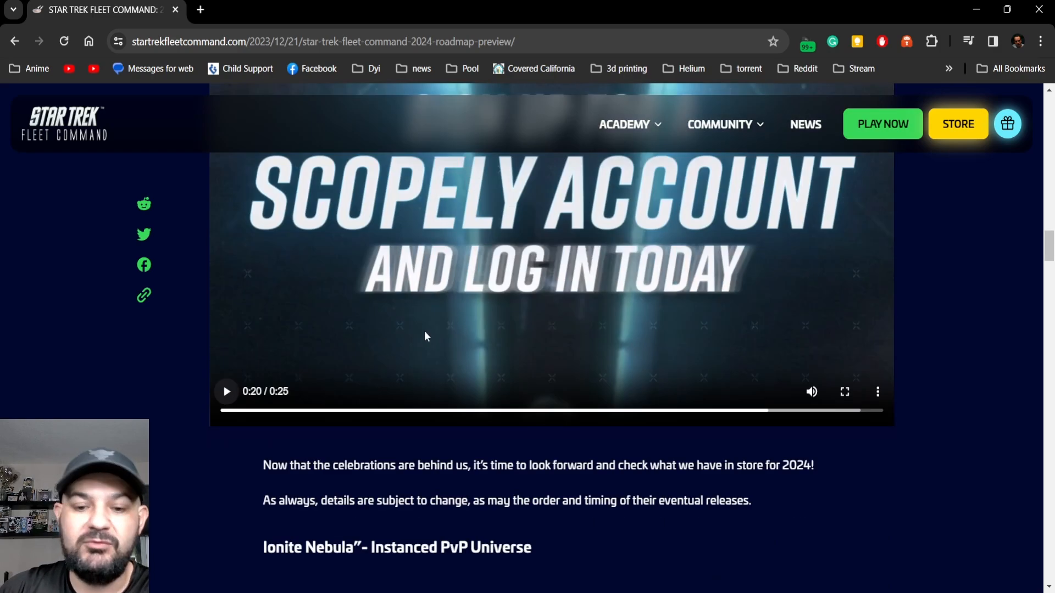
pyautogui.scroll(-3)
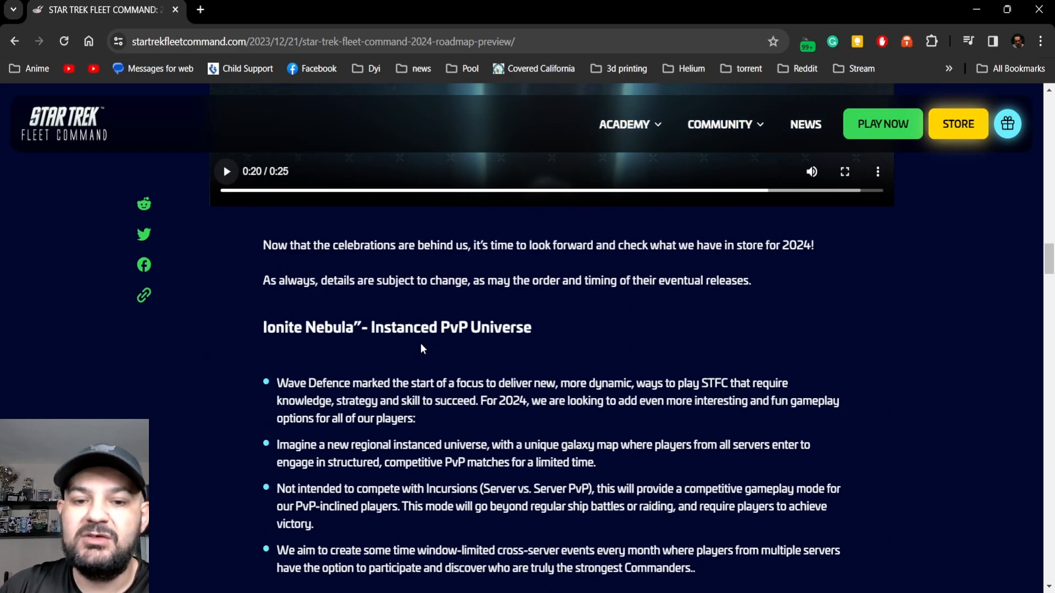
pyautogui.moveTo(198, 343)
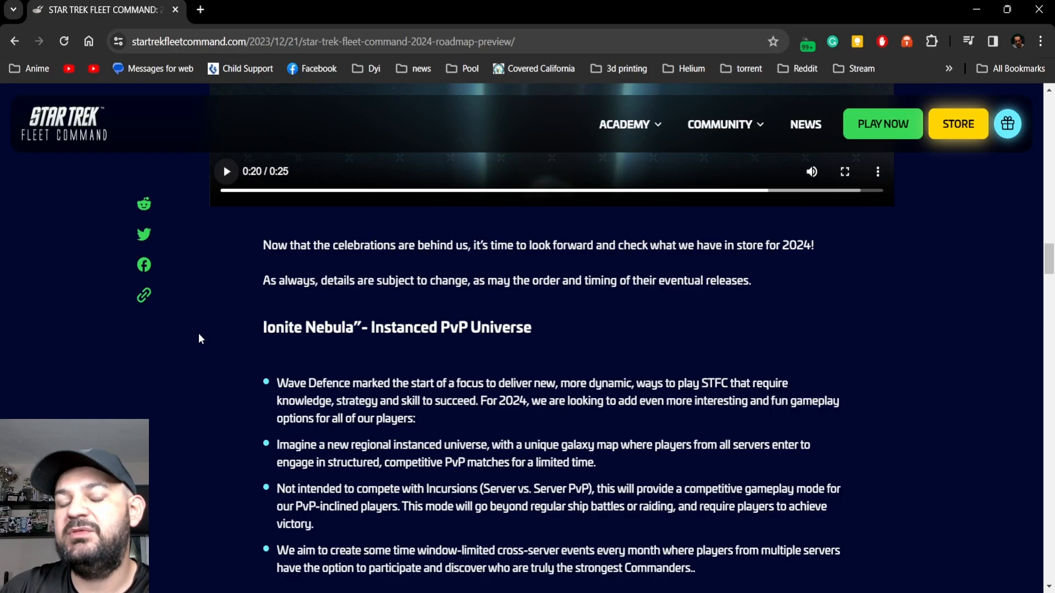
pyautogui.scroll(-3)
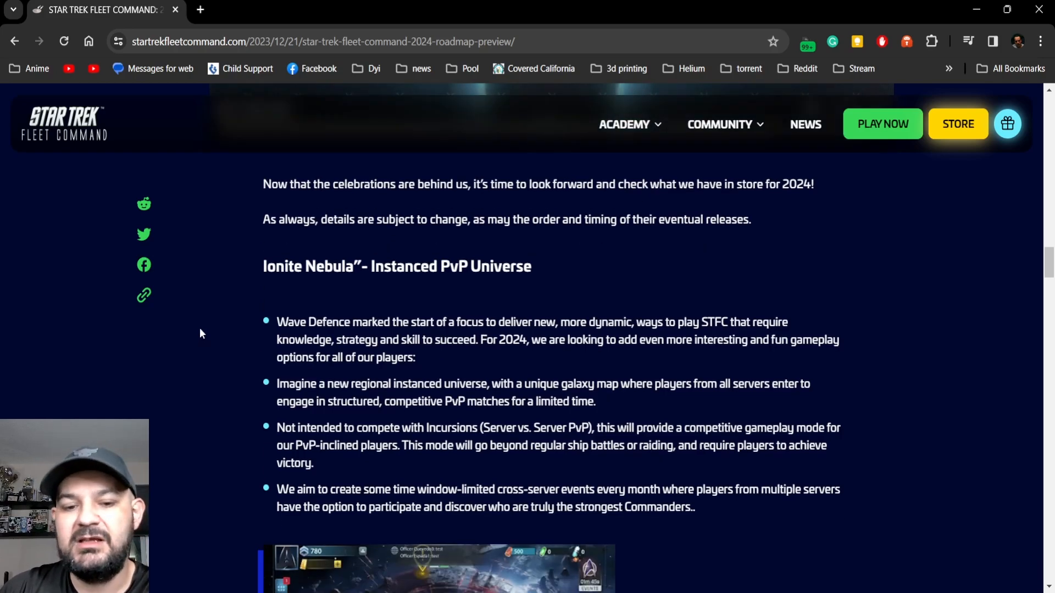
pyautogui.scroll(3)
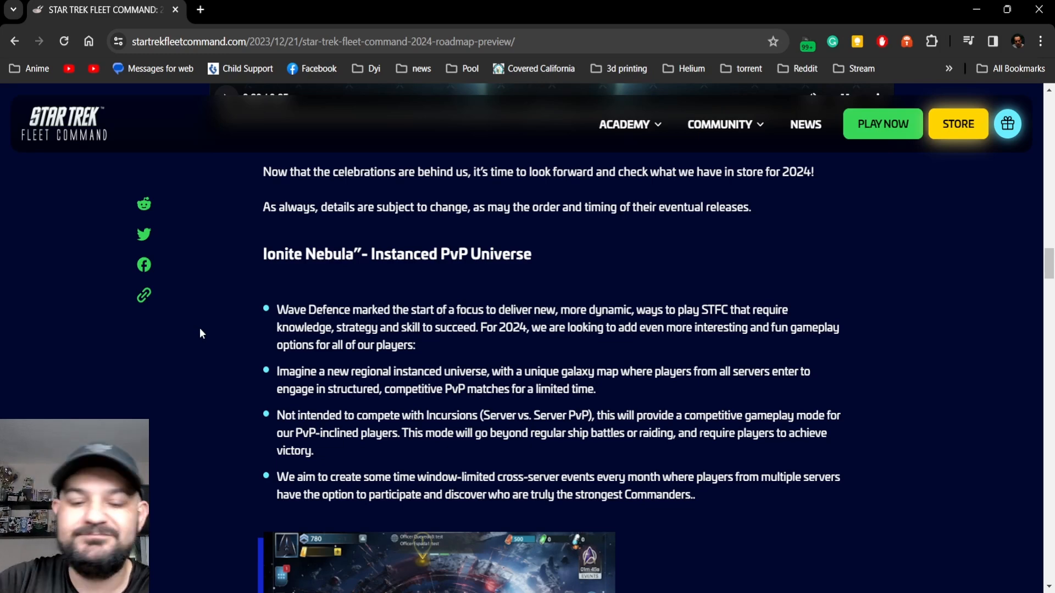
pyautogui.moveTo(194, 340)
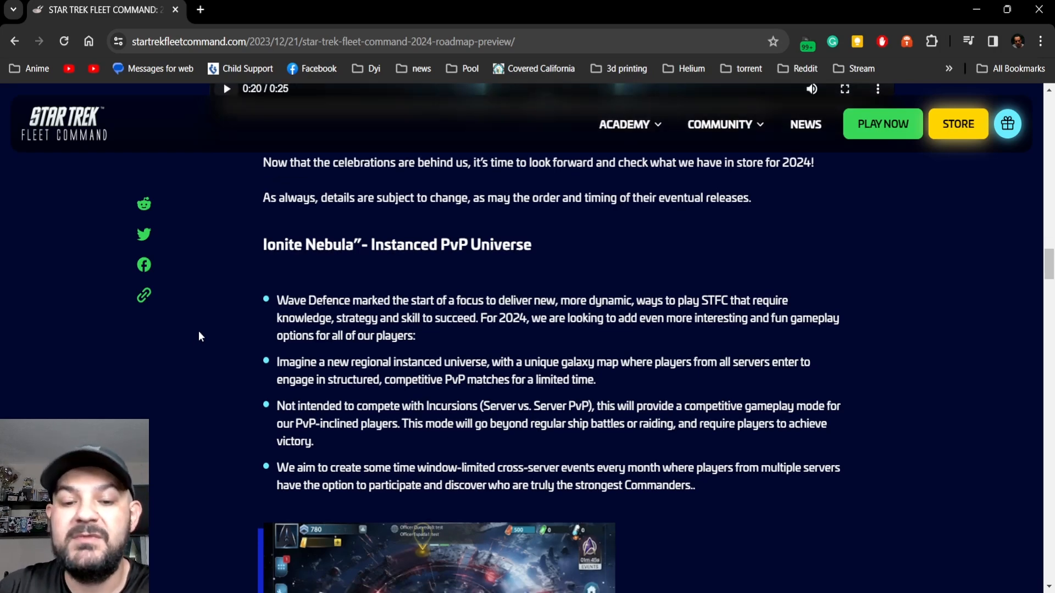
pyautogui.scroll(-3)
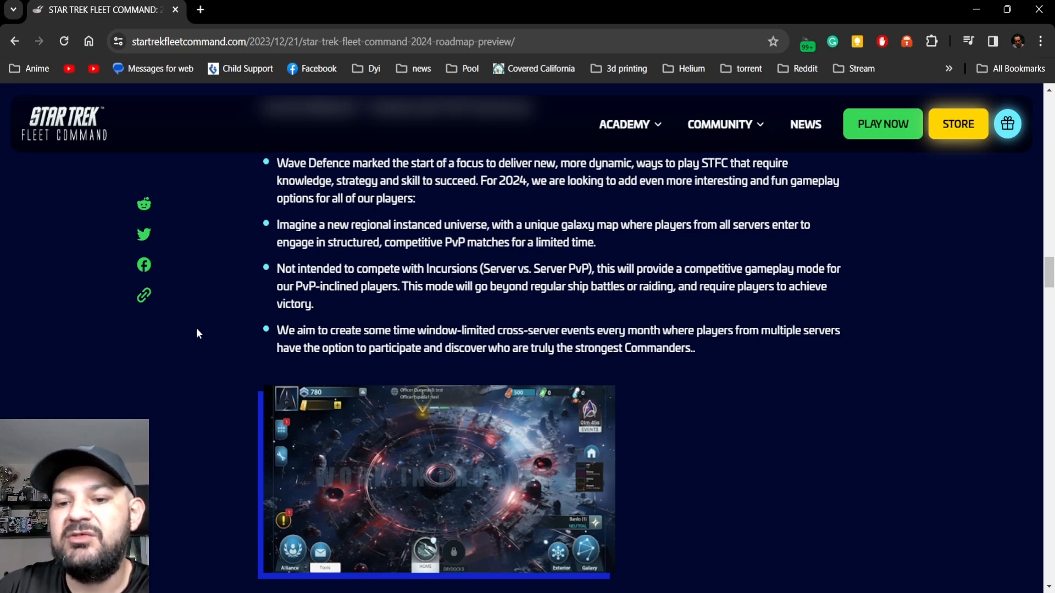
pyautogui.moveTo(191, 328)
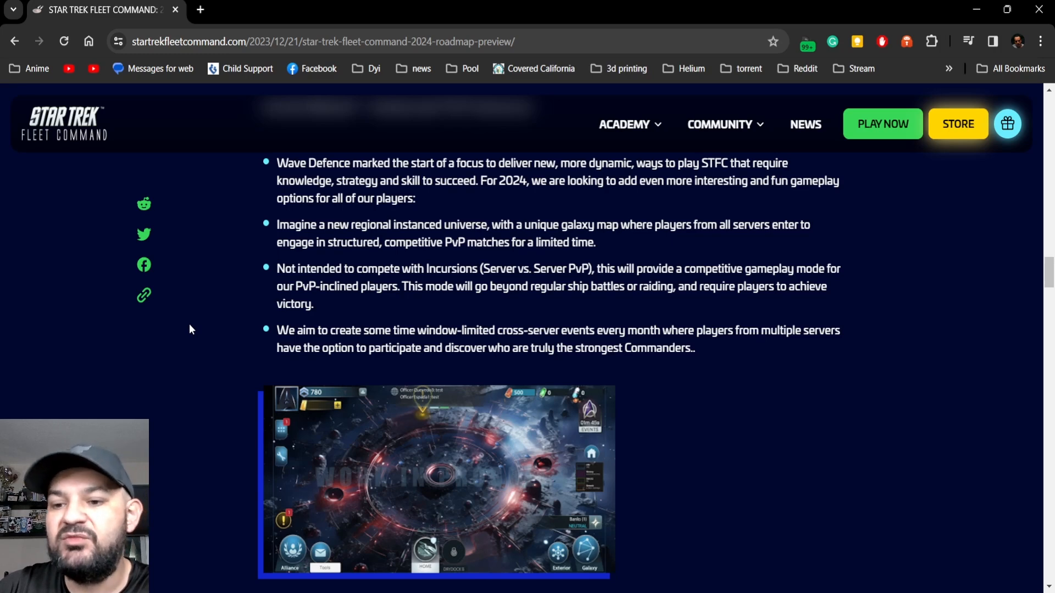
pyautogui.moveTo(189, 322)
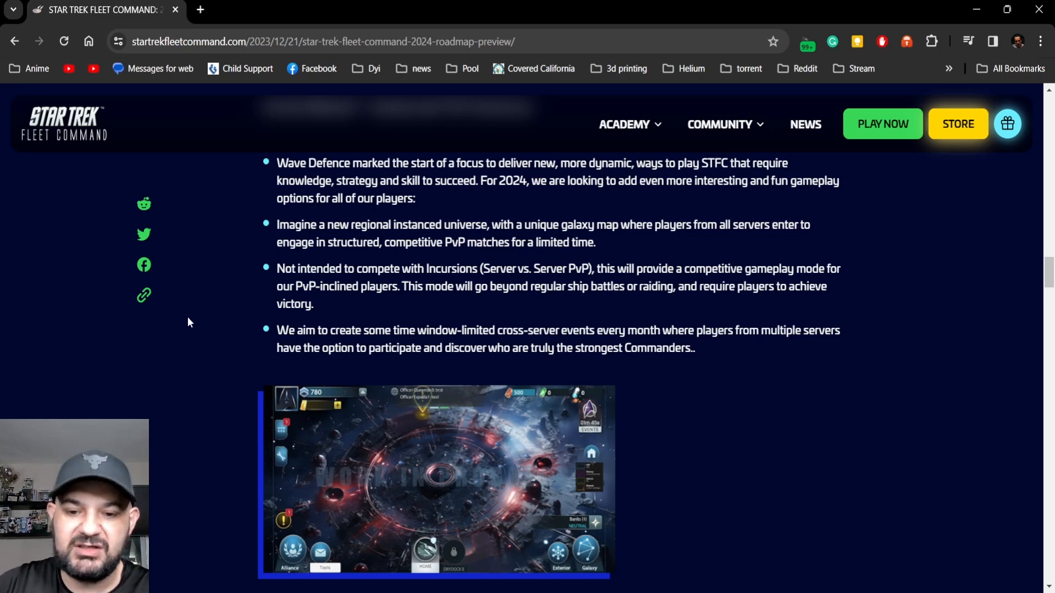
pyautogui.scroll(-3)
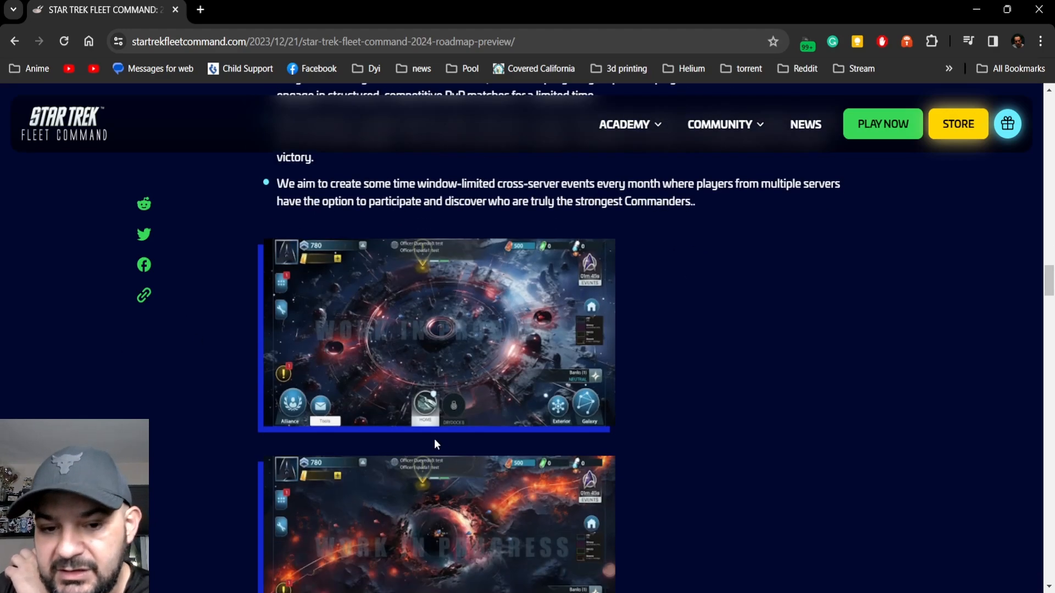
pyautogui.scroll(-3)
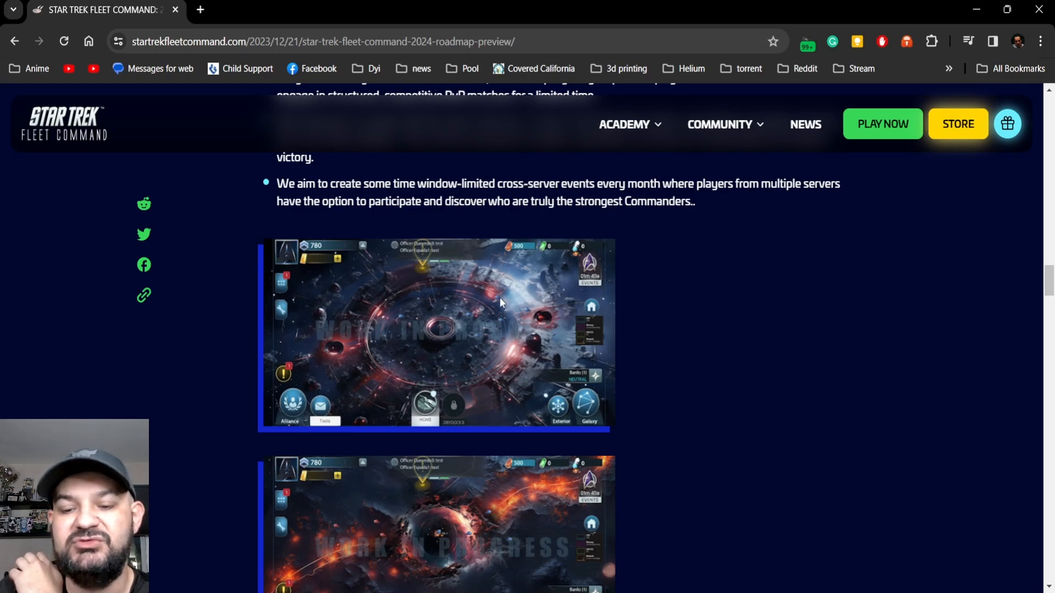
pyautogui.scroll(-3)
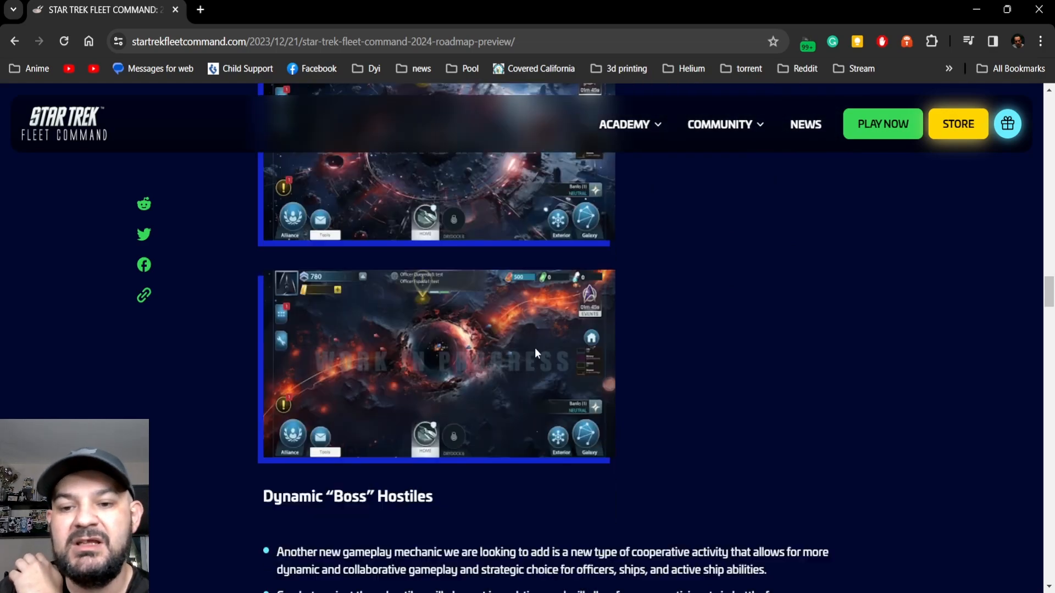
pyautogui.scroll(-3)
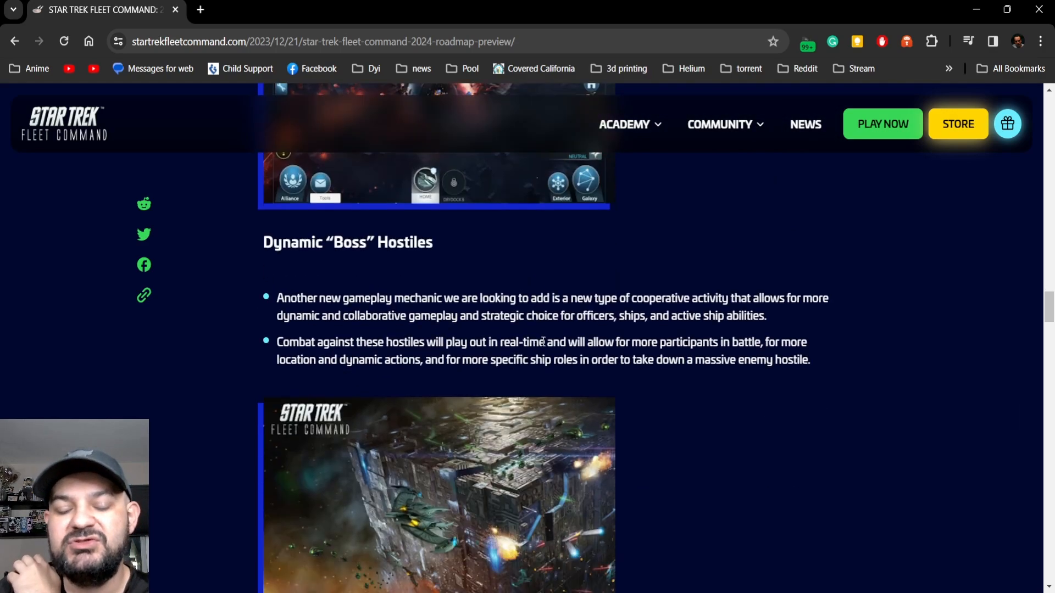
pyautogui.moveTo(519, 331)
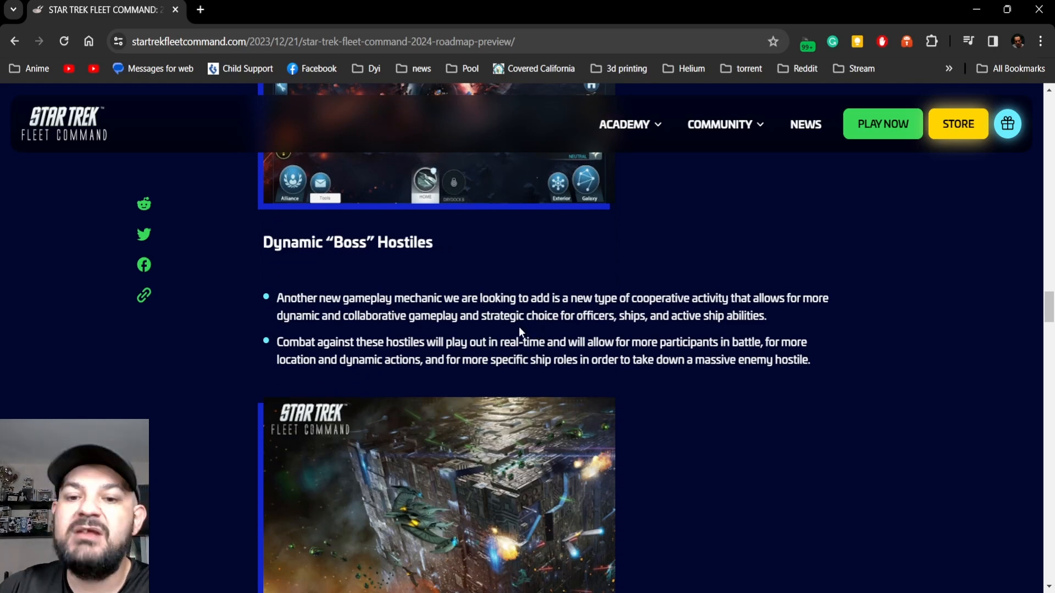
pyautogui.moveTo(662, 404)
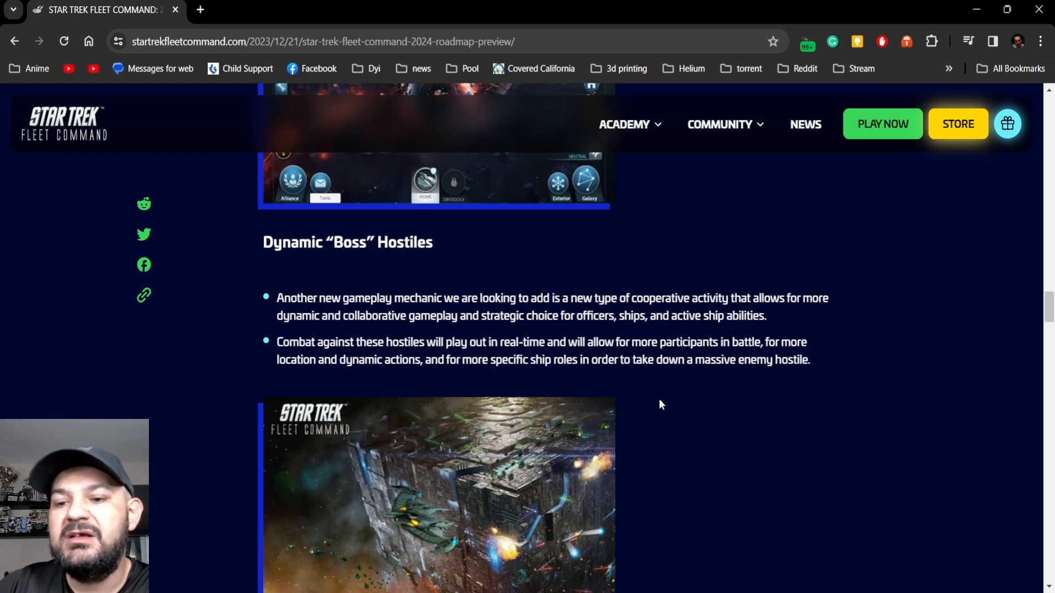
pyautogui.moveTo(655, 402)
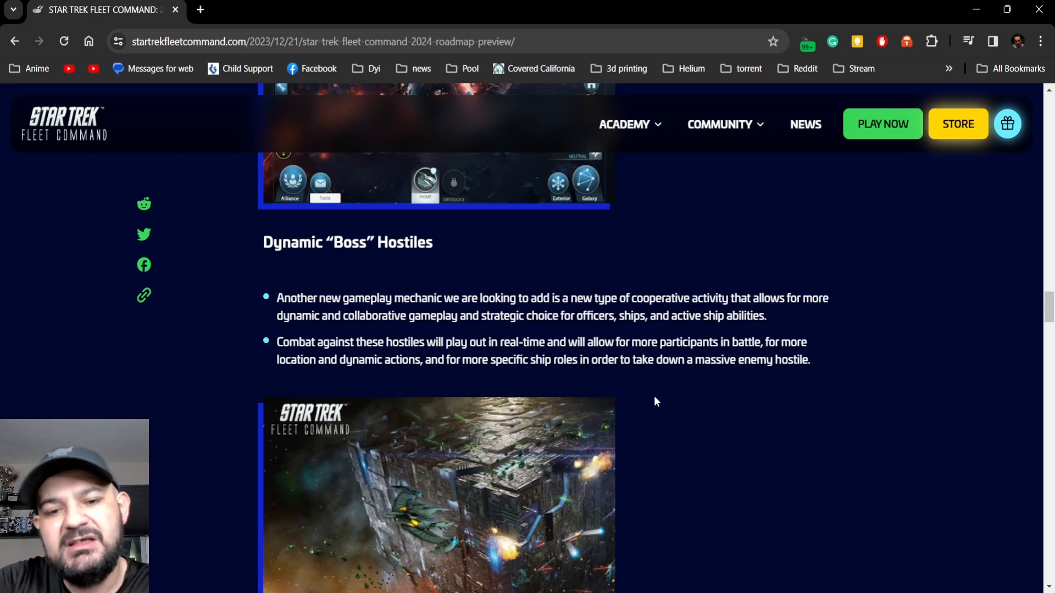
pyautogui.scroll(-3)
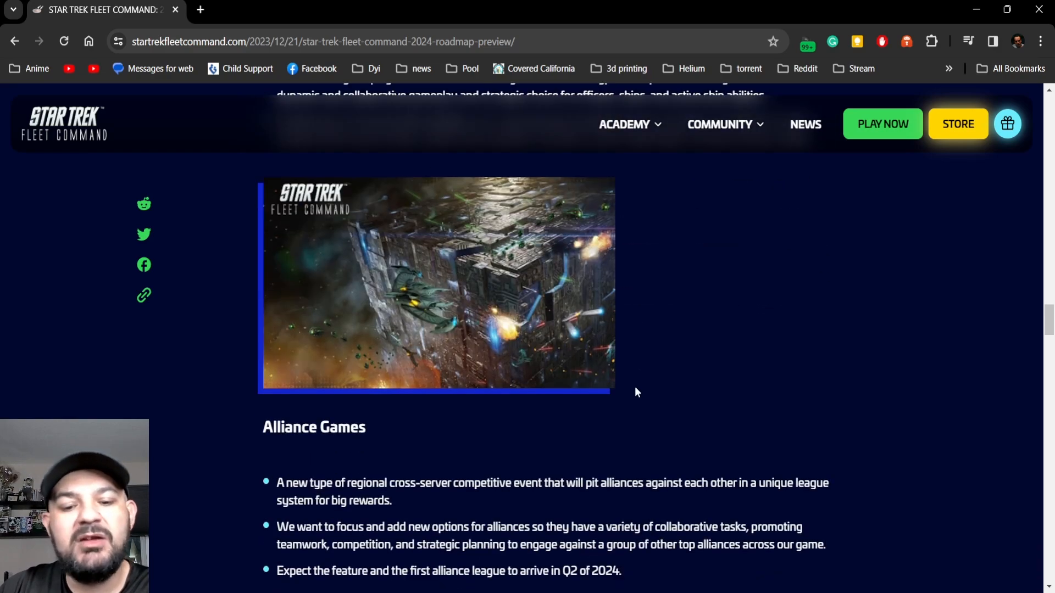
pyautogui.scroll(-3)
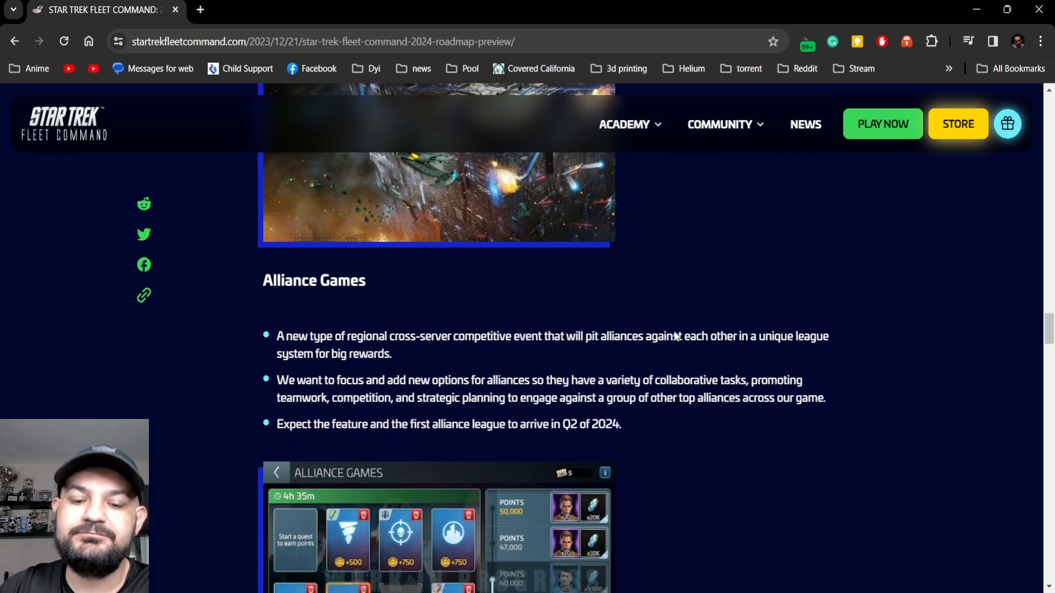
pyautogui.scroll(-3)
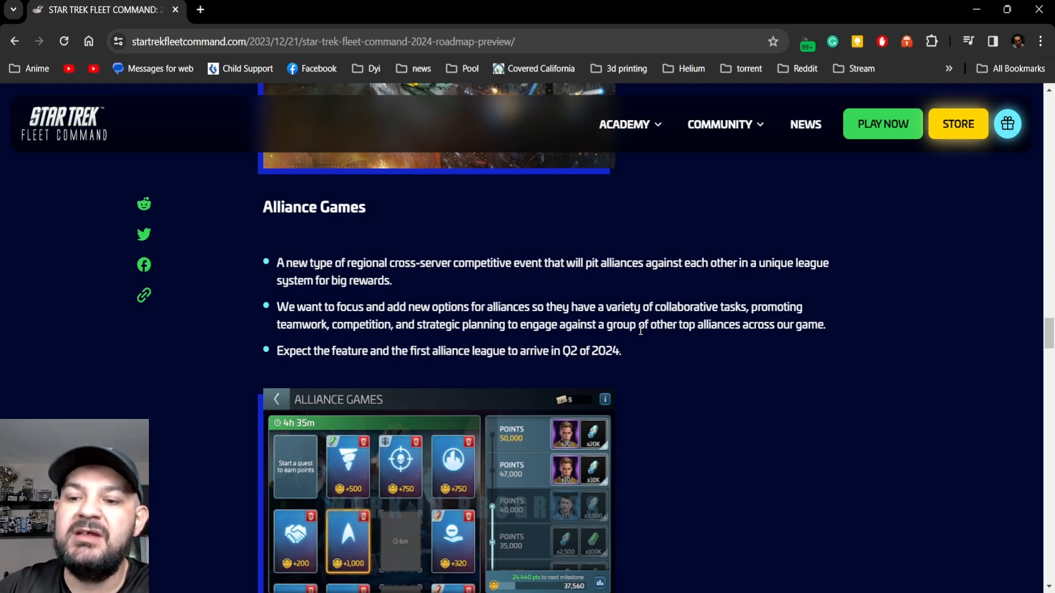
pyautogui.moveTo(740, 360)
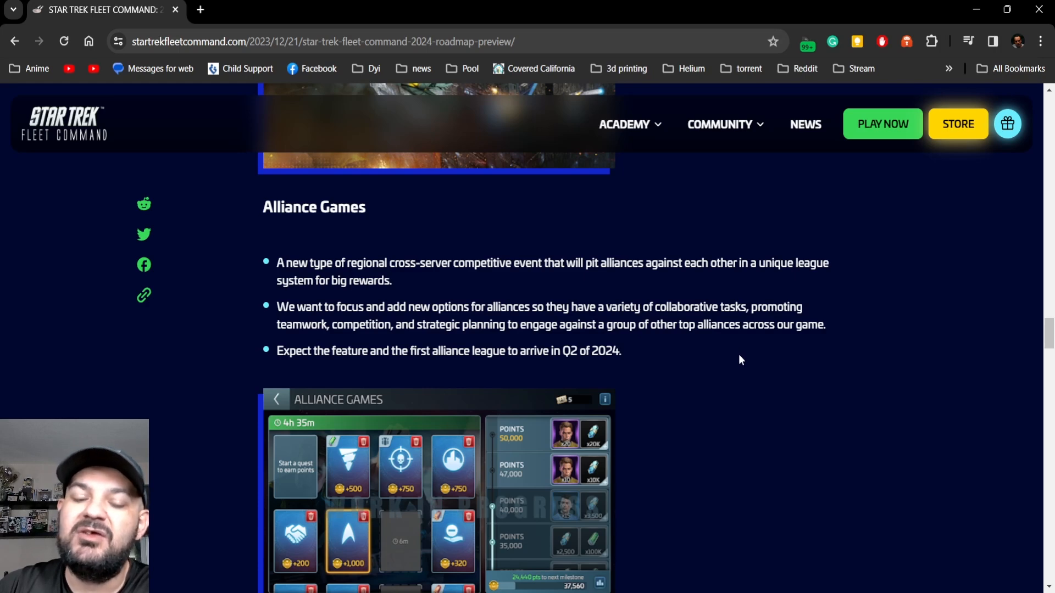
pyautogui.moveTo(729, 367)
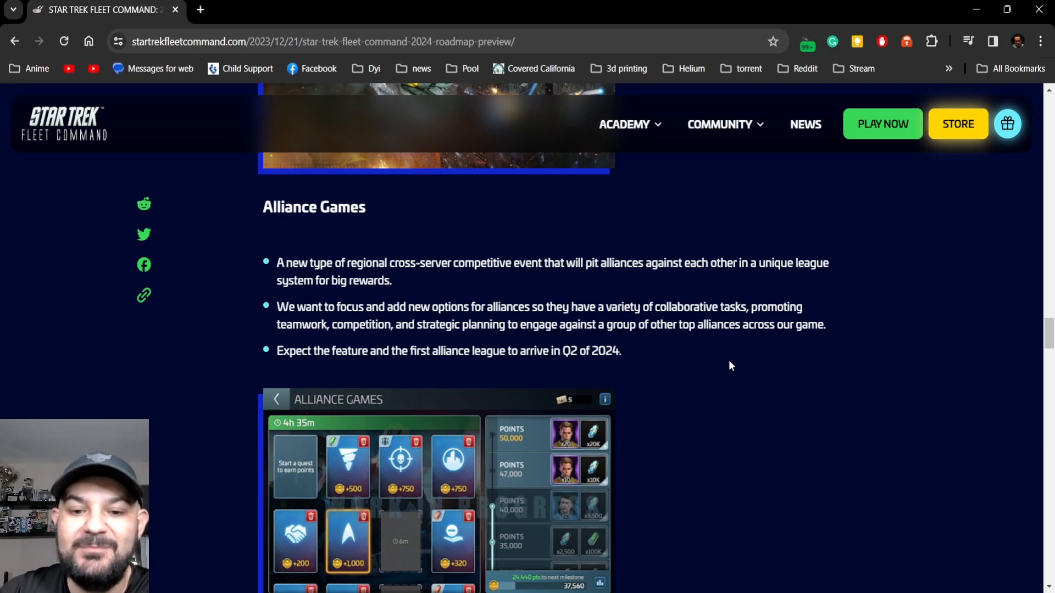
pyautogui.moveTo(721, 362)
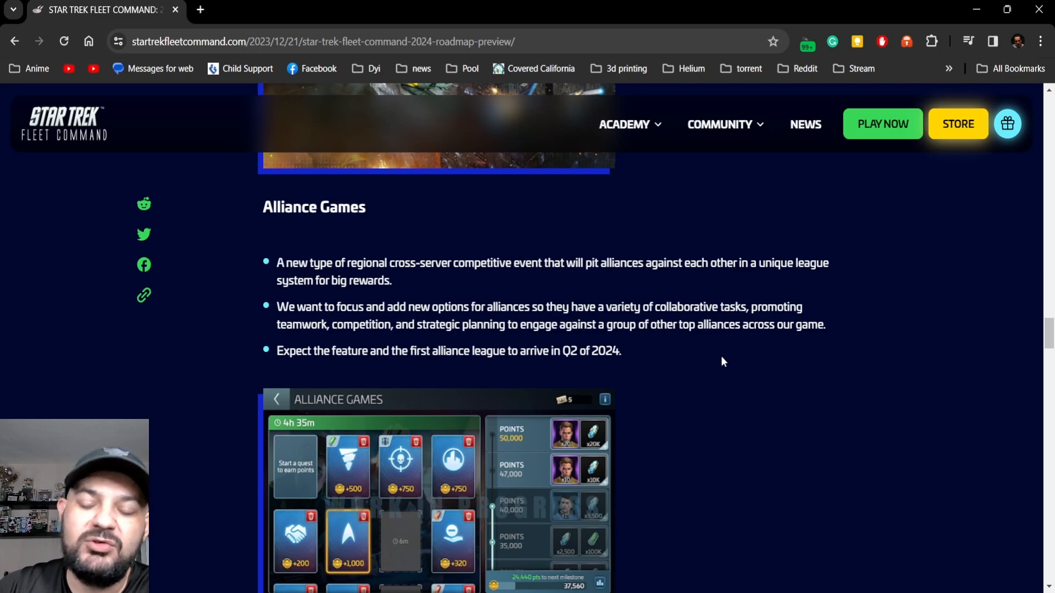
pyautogui.moveTo(740, 352)
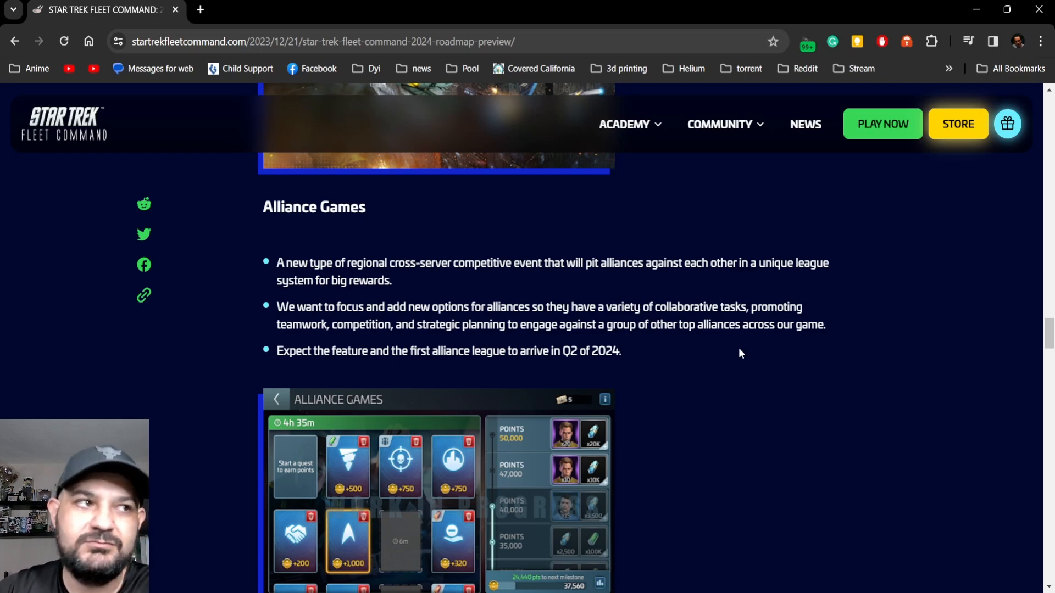
pyautogui.scroll(-3)
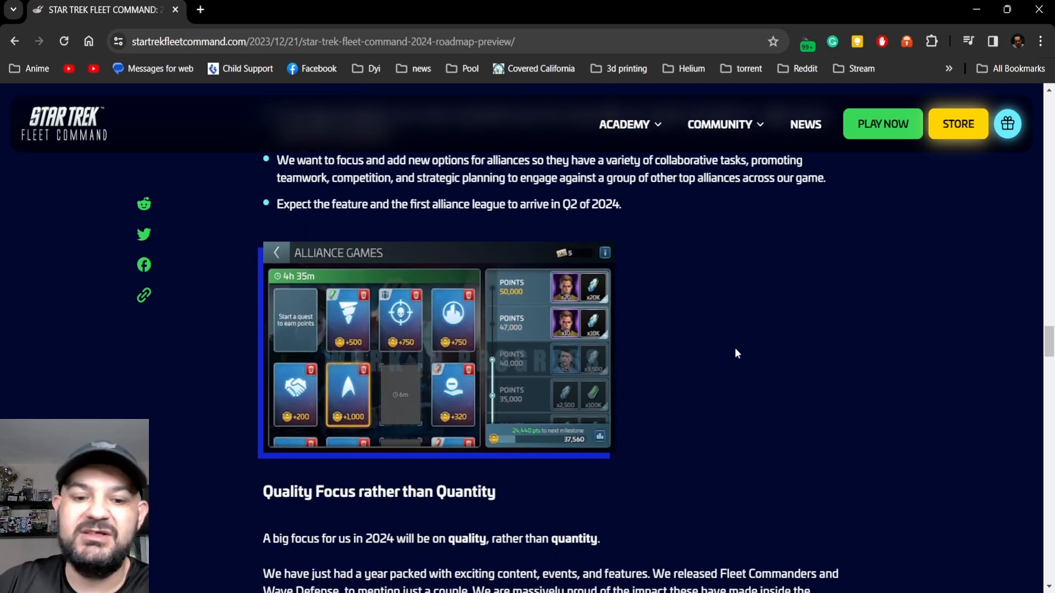
pyautogui.scroll(-3)
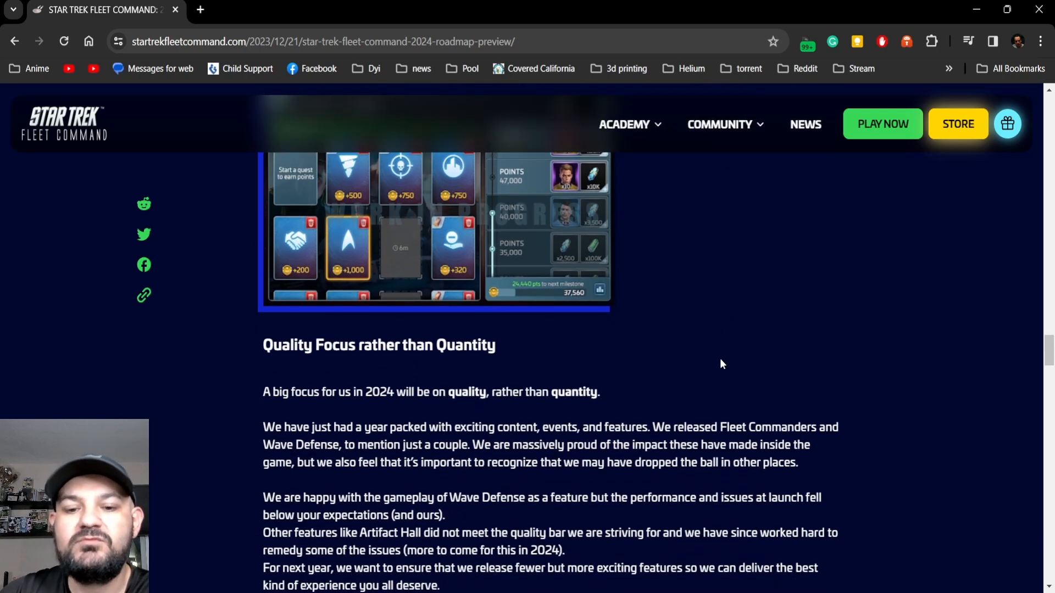
pyautogui.scroll(-3)
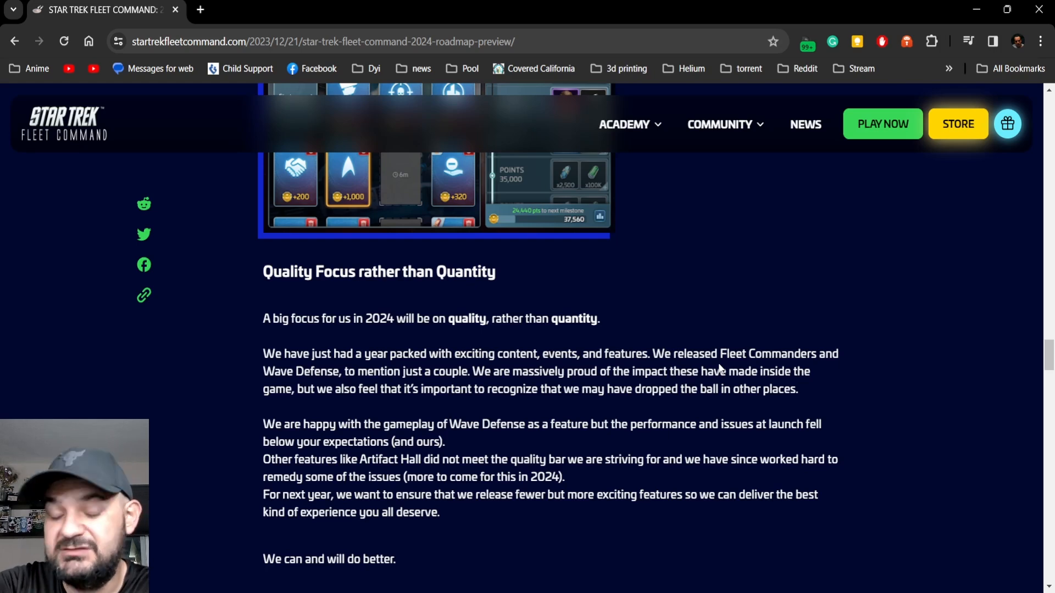
pyautogui.scroll(-3)
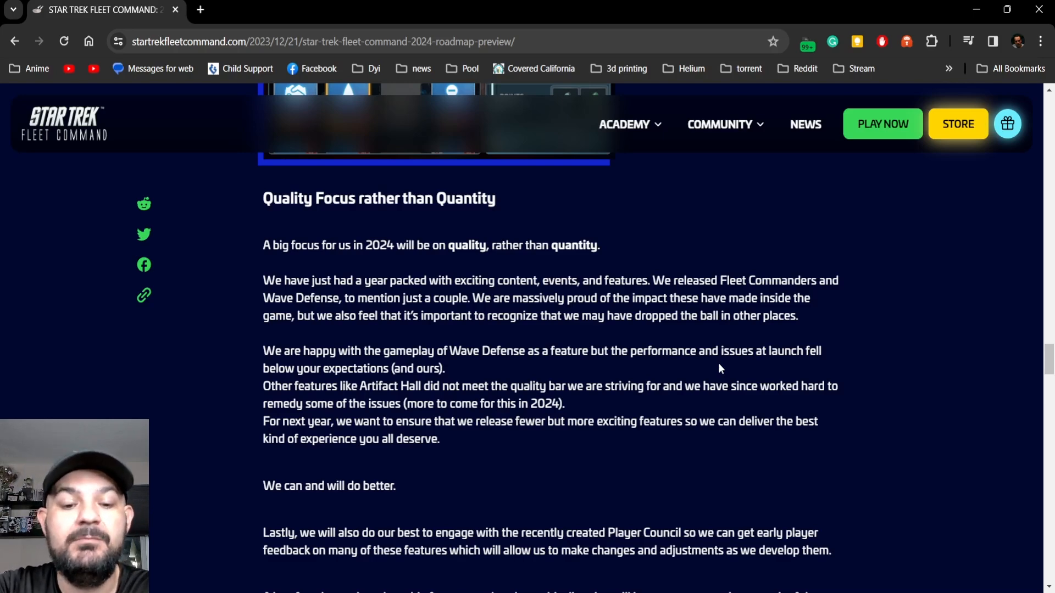
pyautogui.scroll(-3)
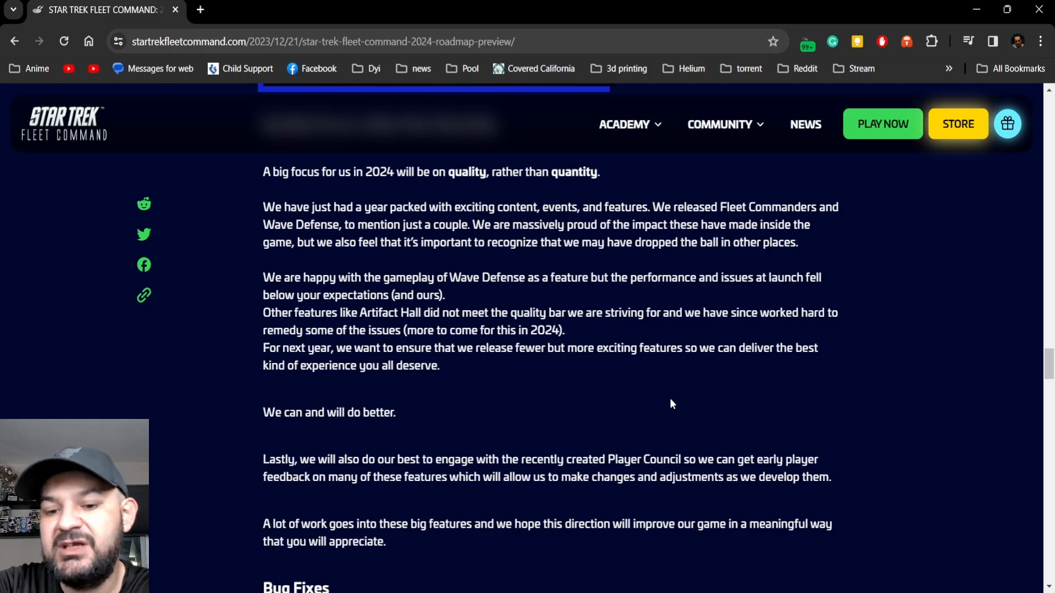
pyautogui.scroll(-3)
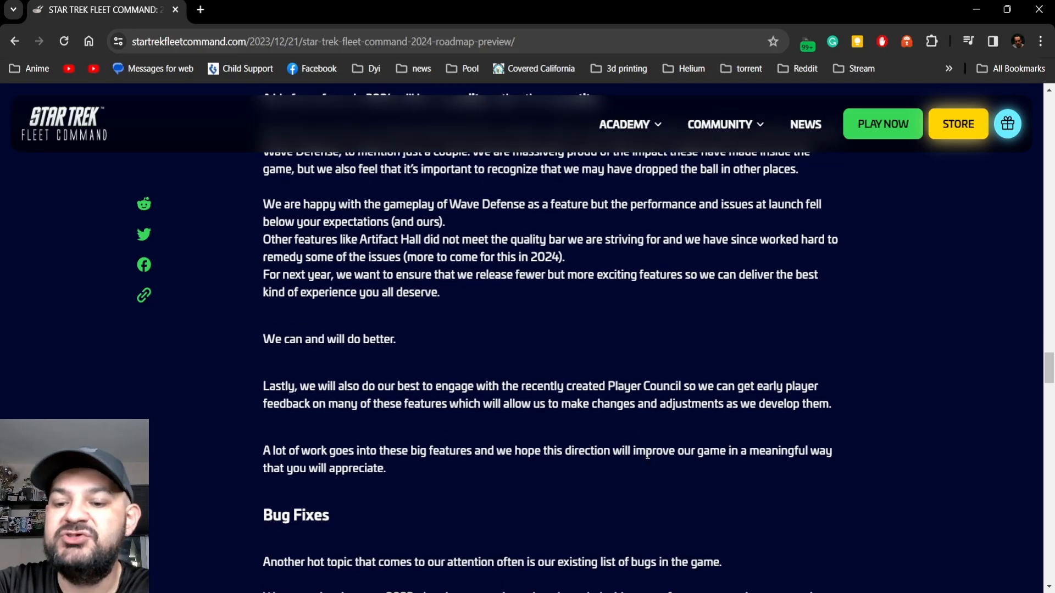
pyautogui.moveTo(673, 507)
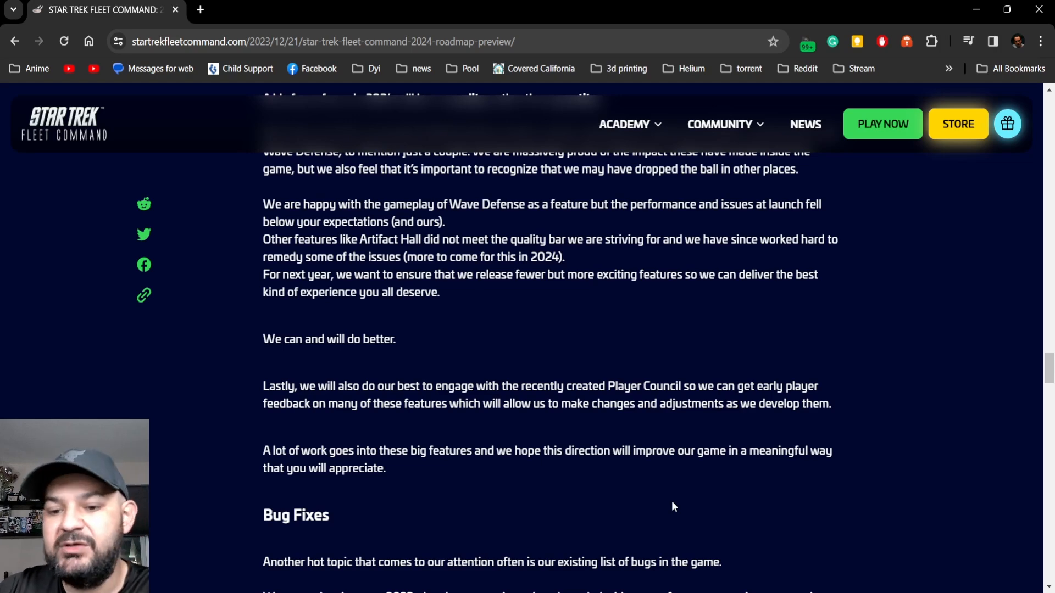
pyautogui.scroll(-3)
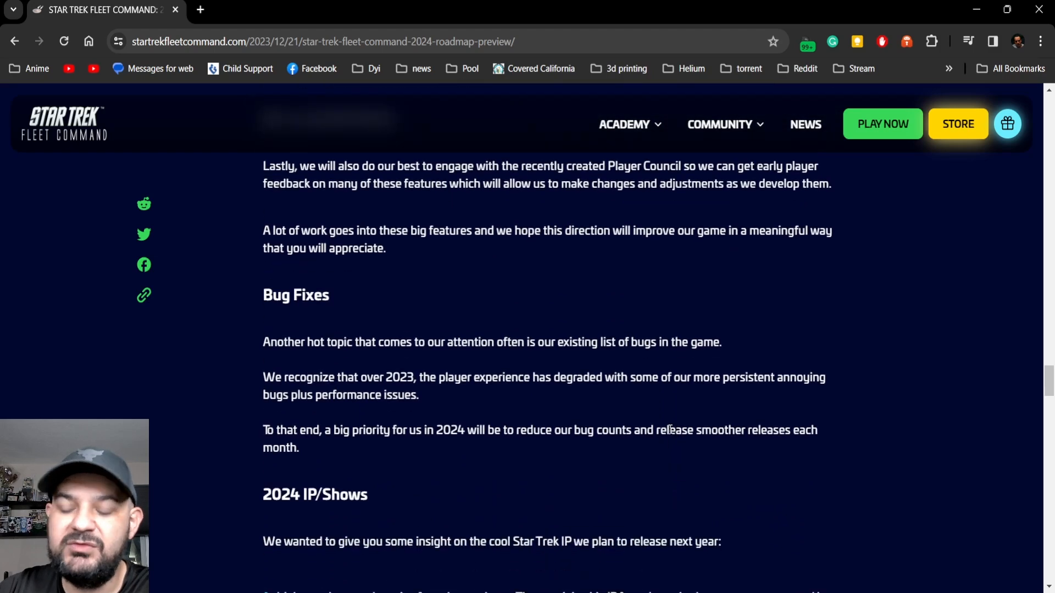
pyautogui.scroll(-3)
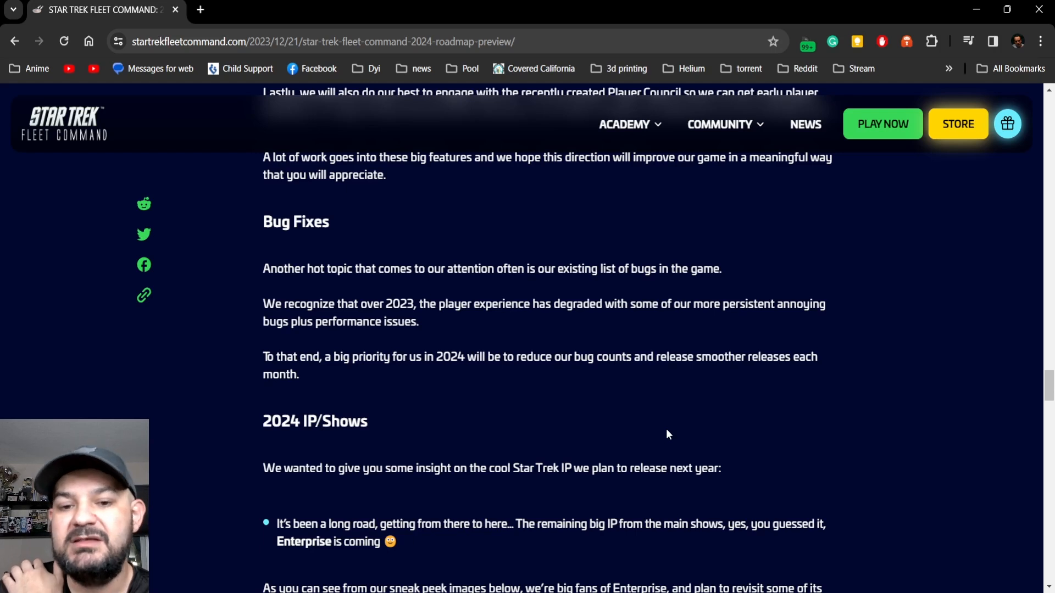
pyautogui.moveTo(663, 436)
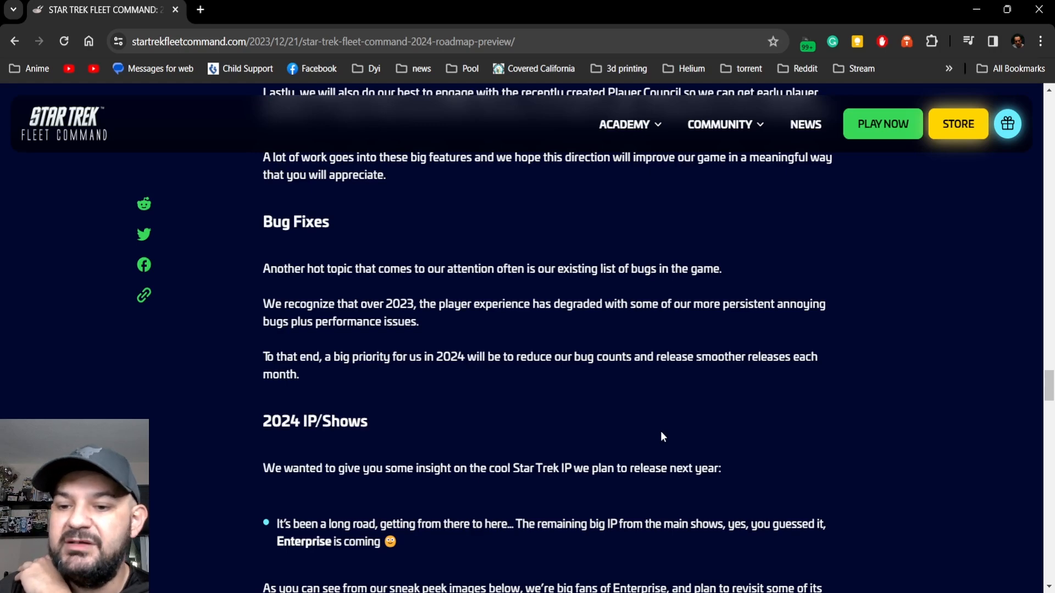
pyautogui.scroll(-3)
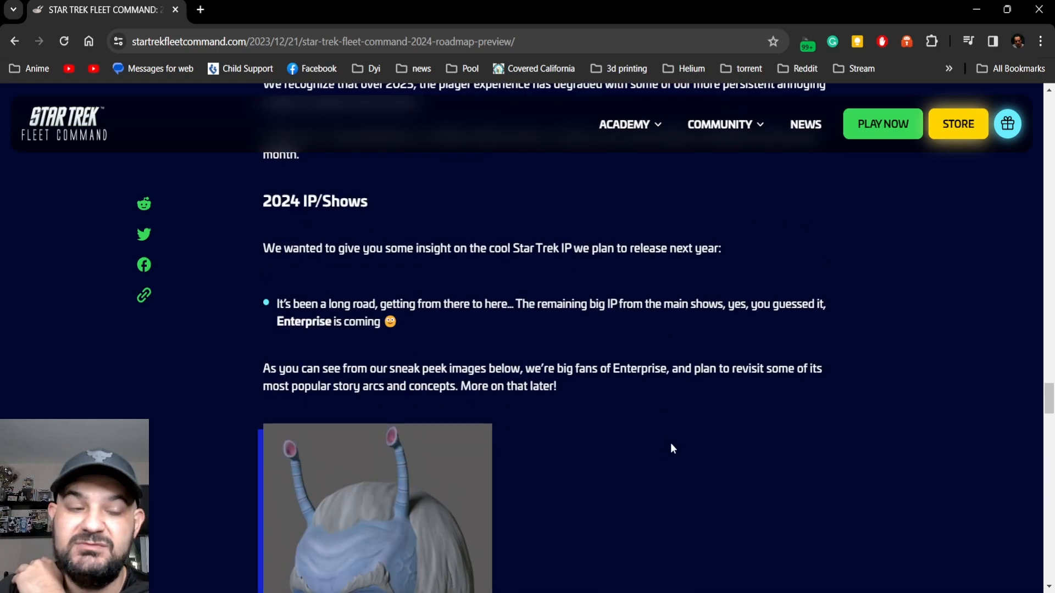
pyautogui.moveTo(652, 442)
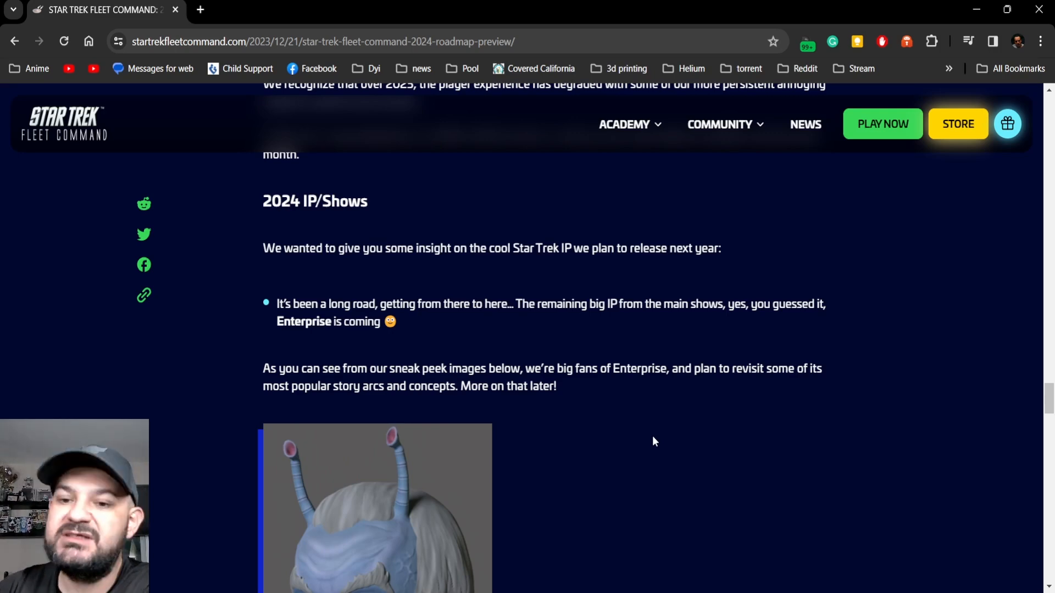
pyautogui.moveTo(664, 460)
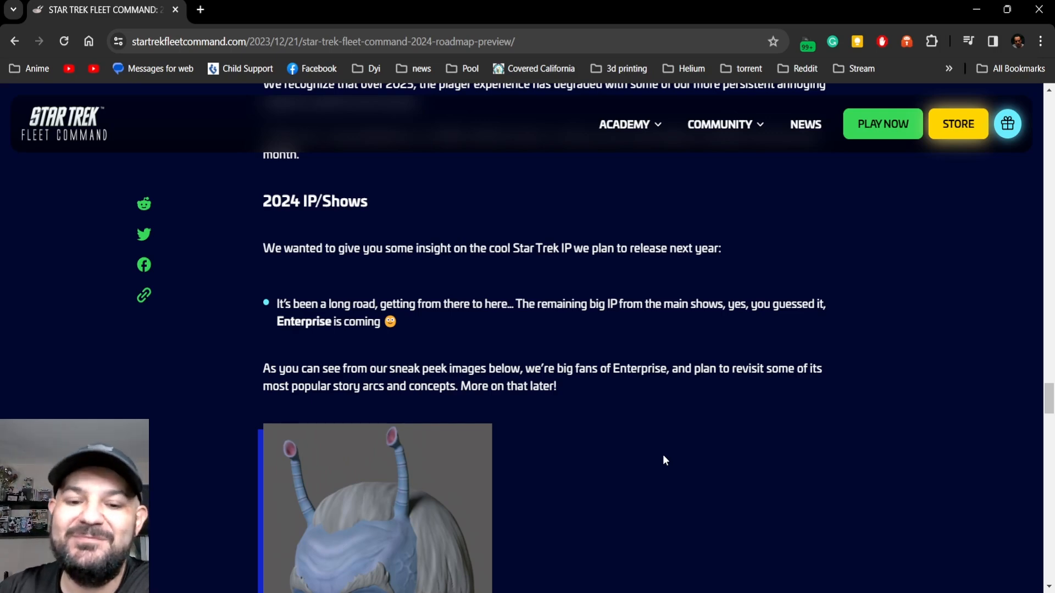
pyautogui.scroll(-3)
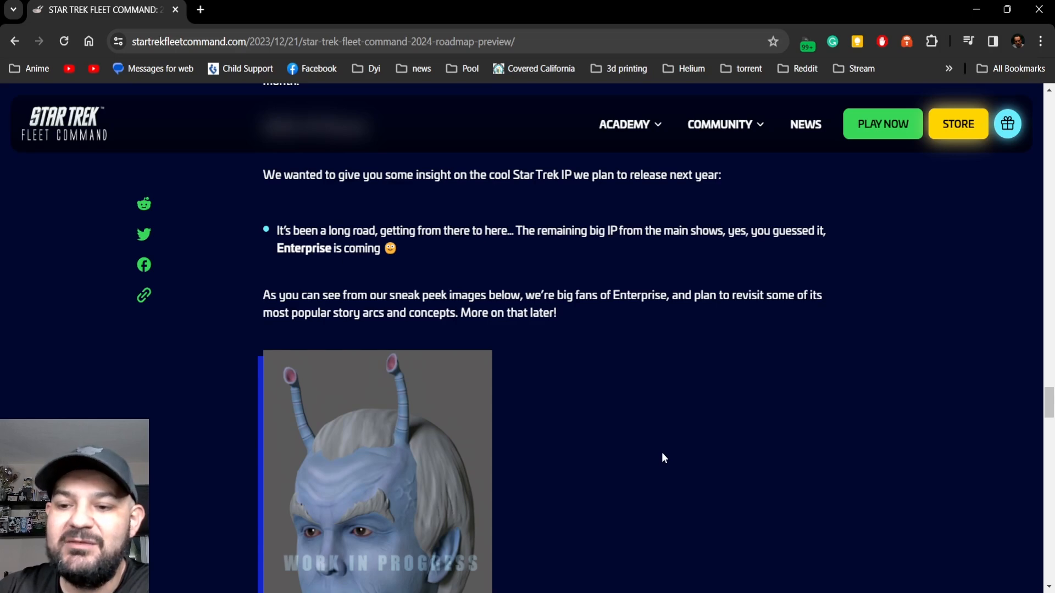
pyautogui.moveTo(663, 438)
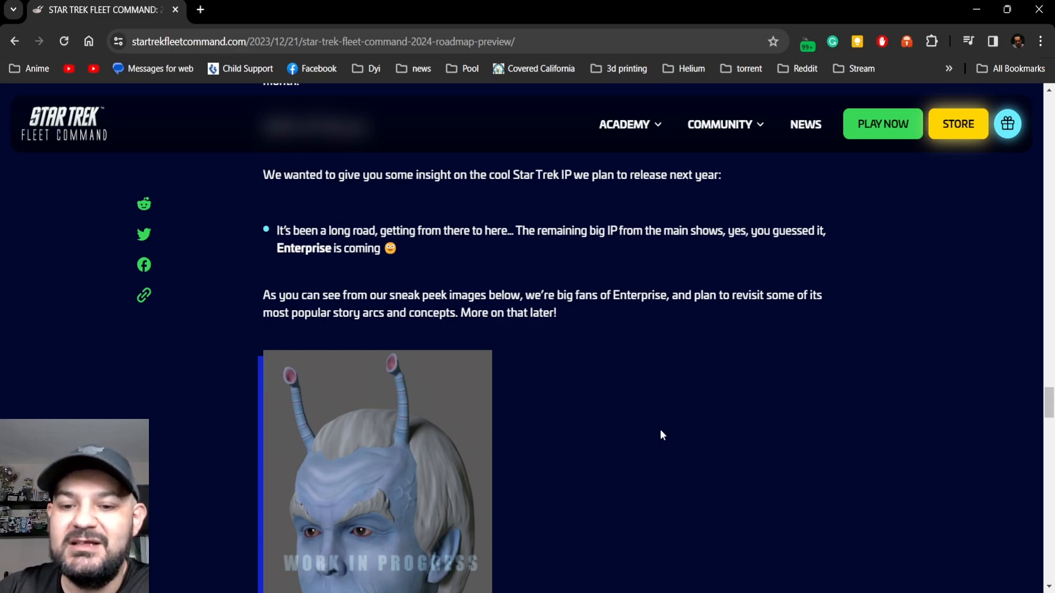
pyautogui.scroll(-3)
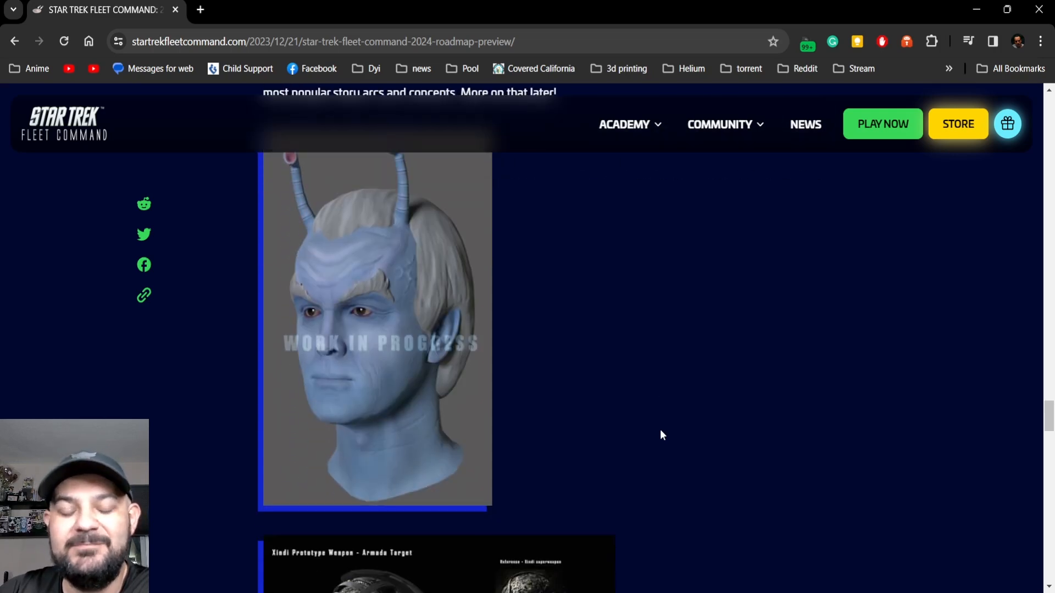
pyautogui.scroll(-3)
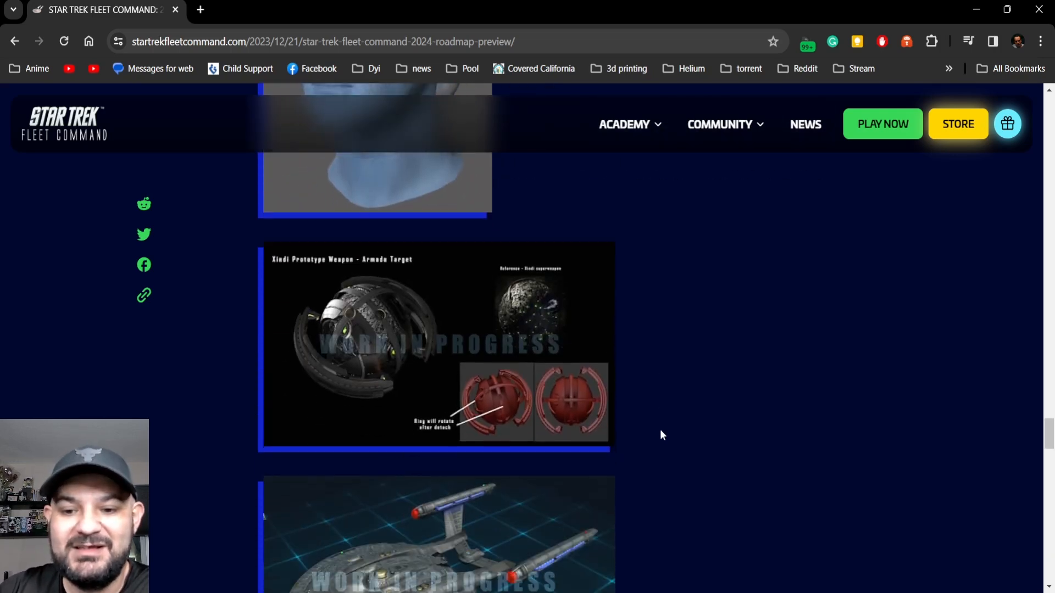
pyautogui.scroll(-3)
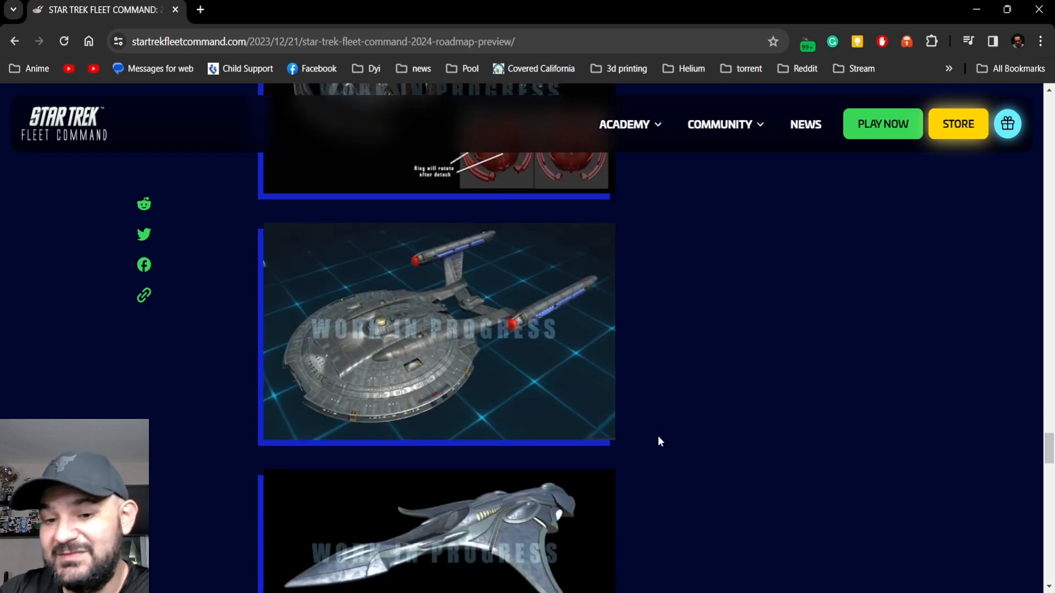
pyautogui.scroll(-3)
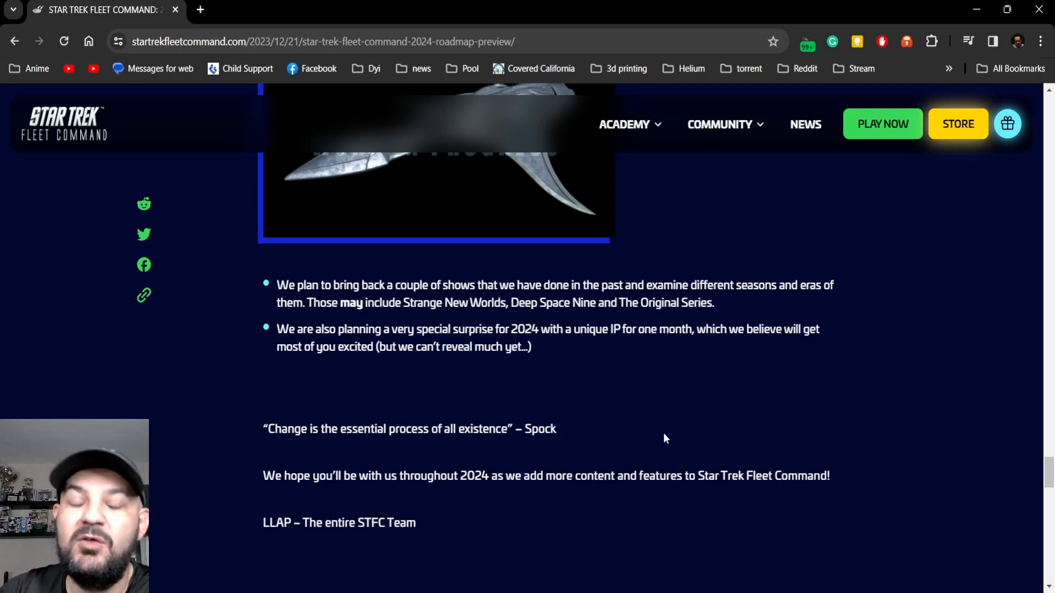
pyautogui.moveTo(657, 438)
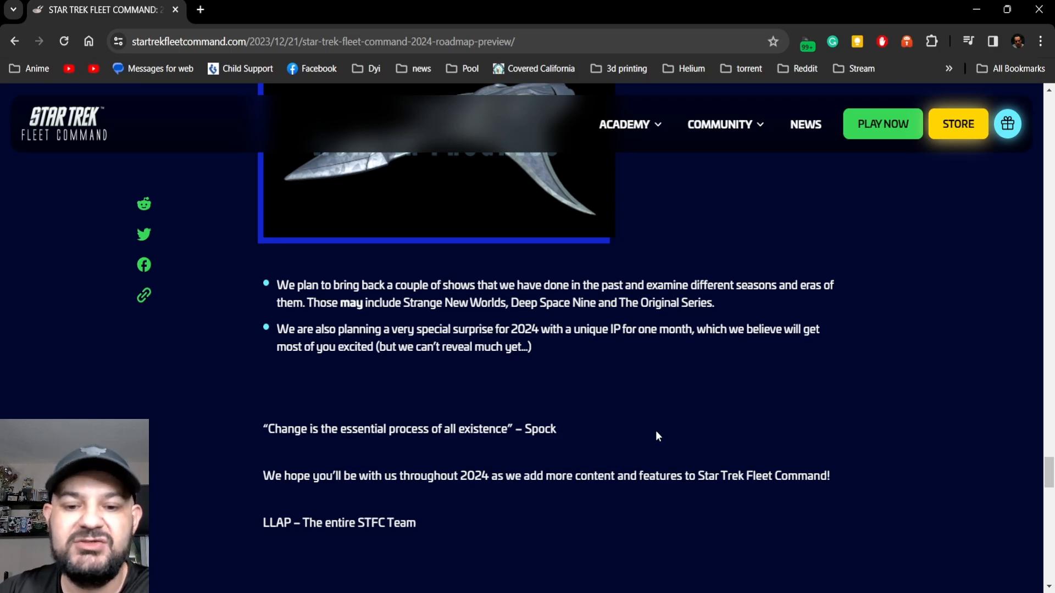
pyautogui.scroll(-3)
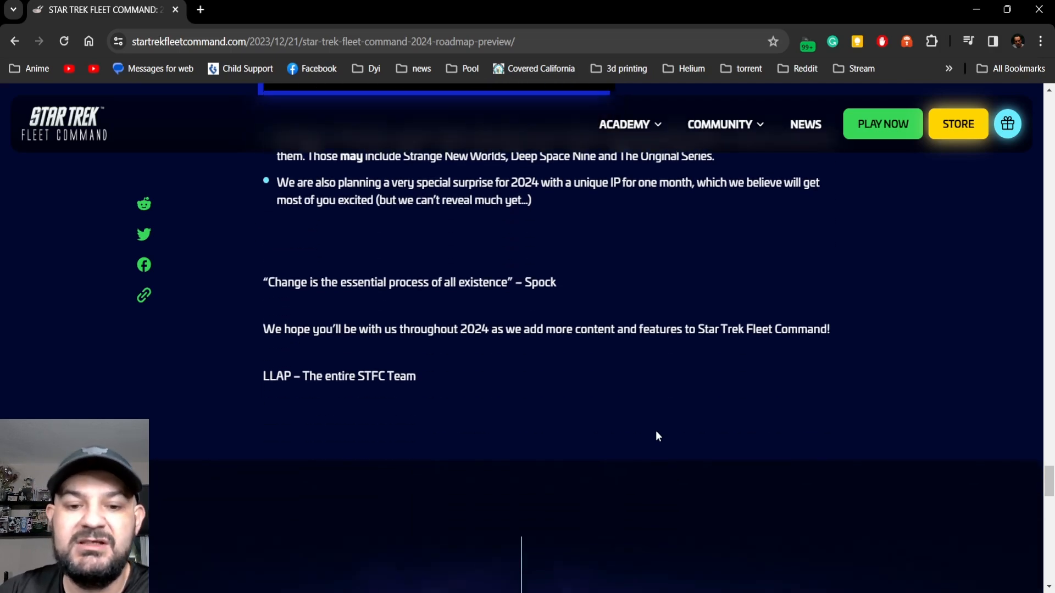
pyautogui.moveTo(551, 469)
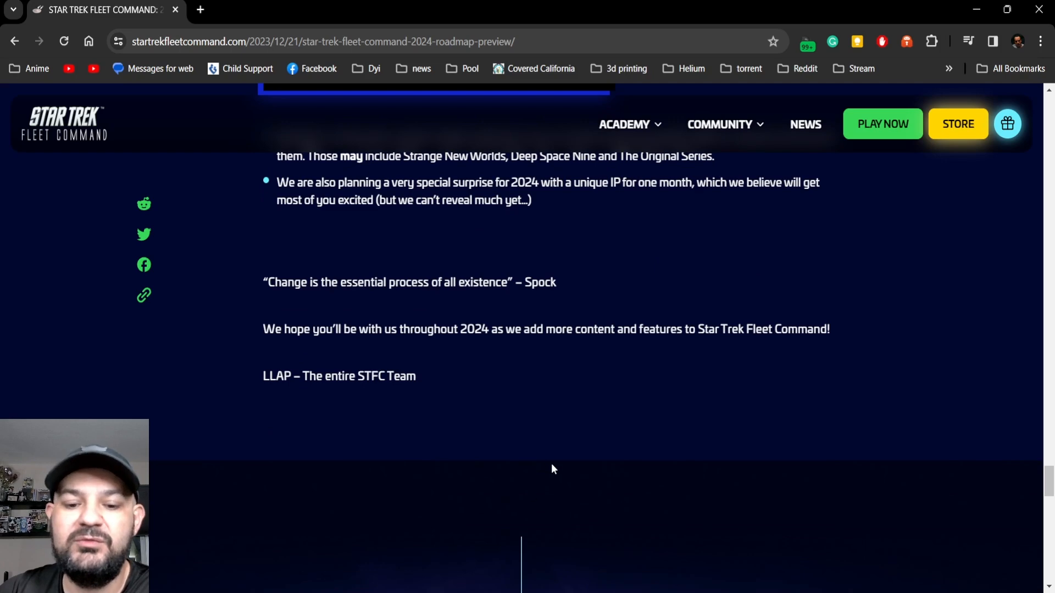
pyautogui.scroll(3)
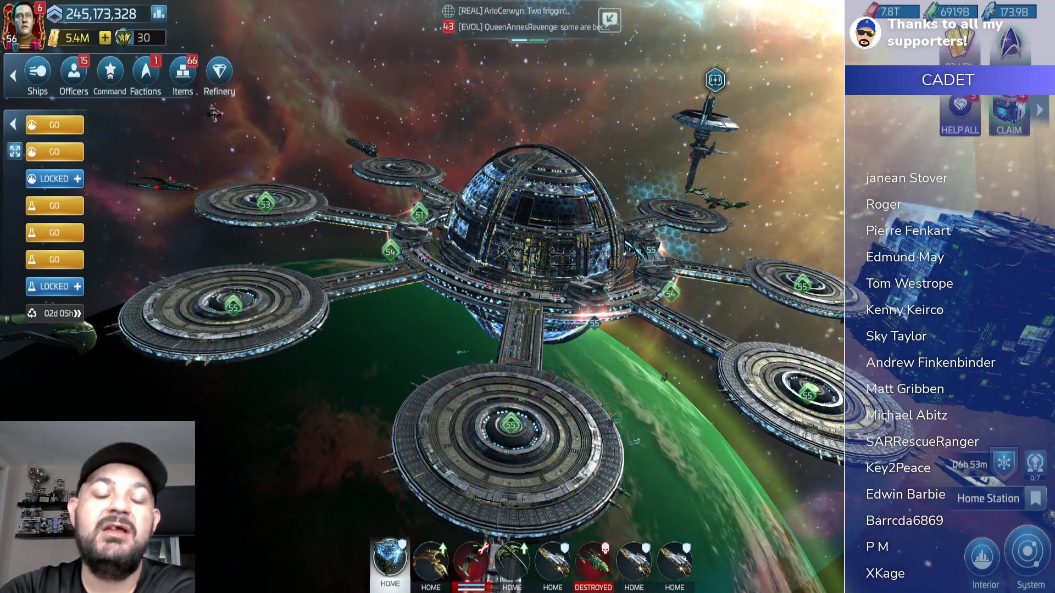
pyautogui.scroll(-3)
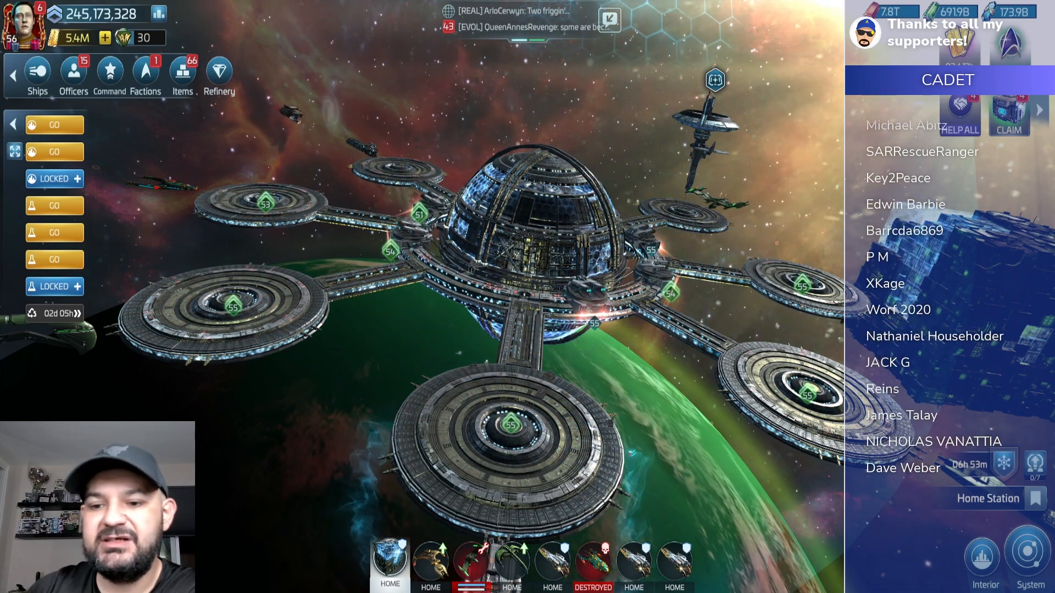